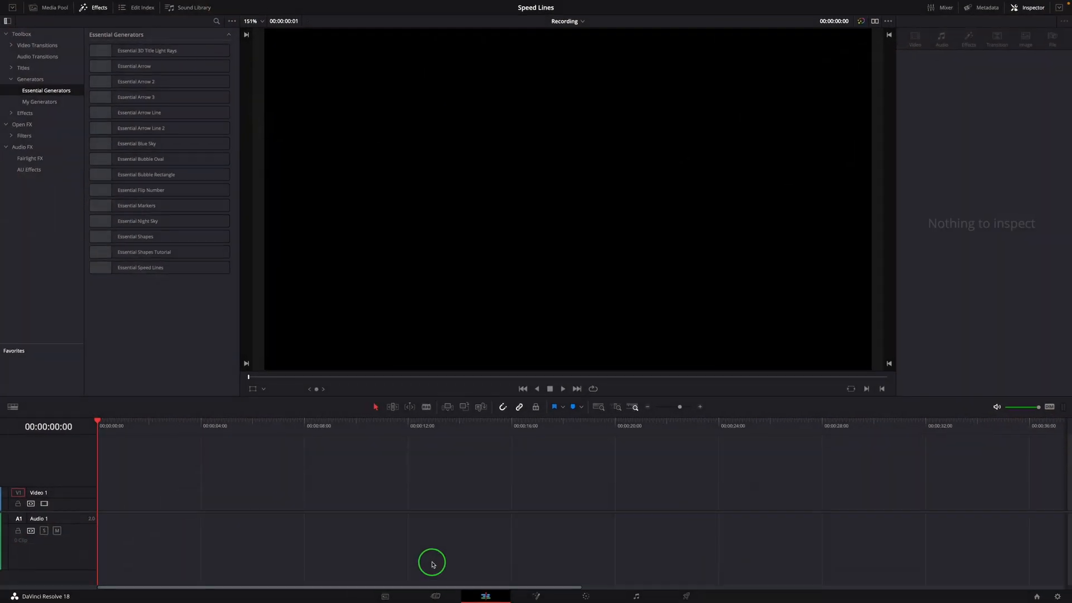
{"action": "mouse_move", "coordinate": [184, 337]}
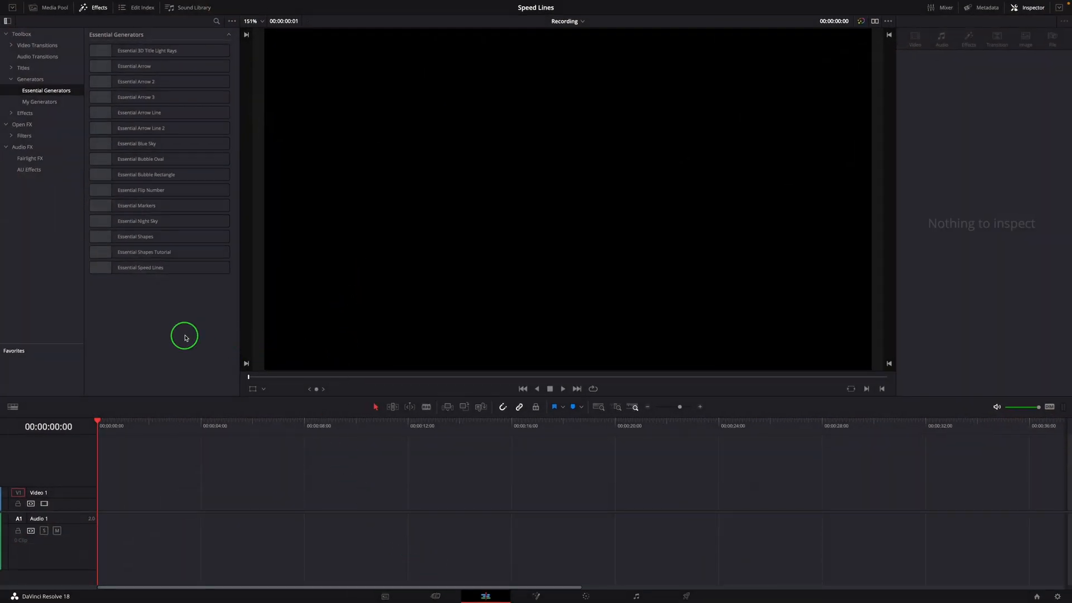
Place the Essential Speed Lines generator at the start of the Video 1 track
{"action": "left_click", "coordinate": [141, 267]}
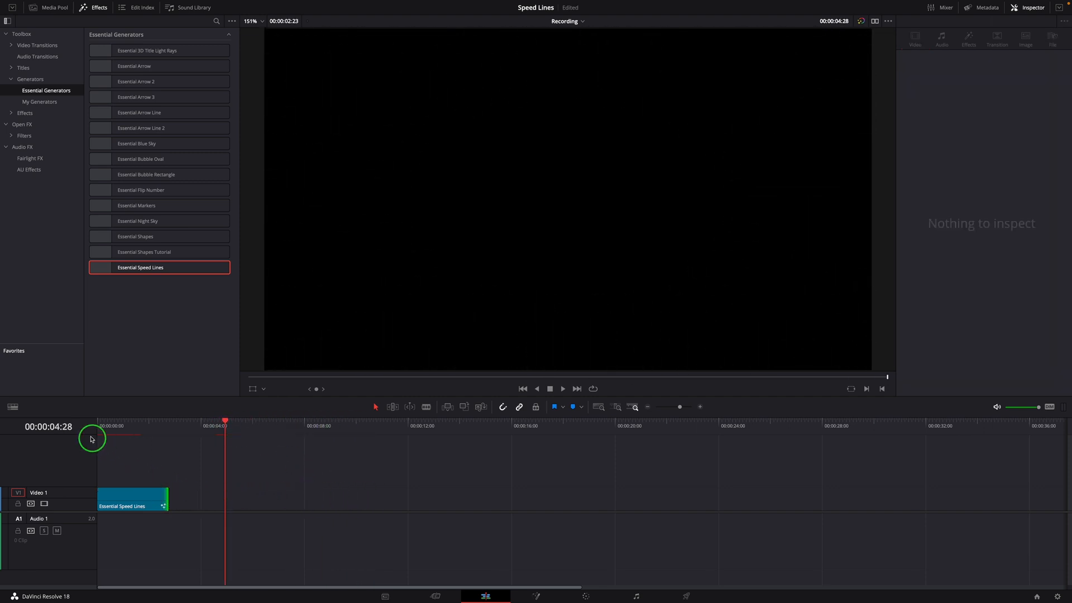
Select the speed lines clip to show its controls in the Inspector
{"action": "left_click", "coordinate": [130, 500]}
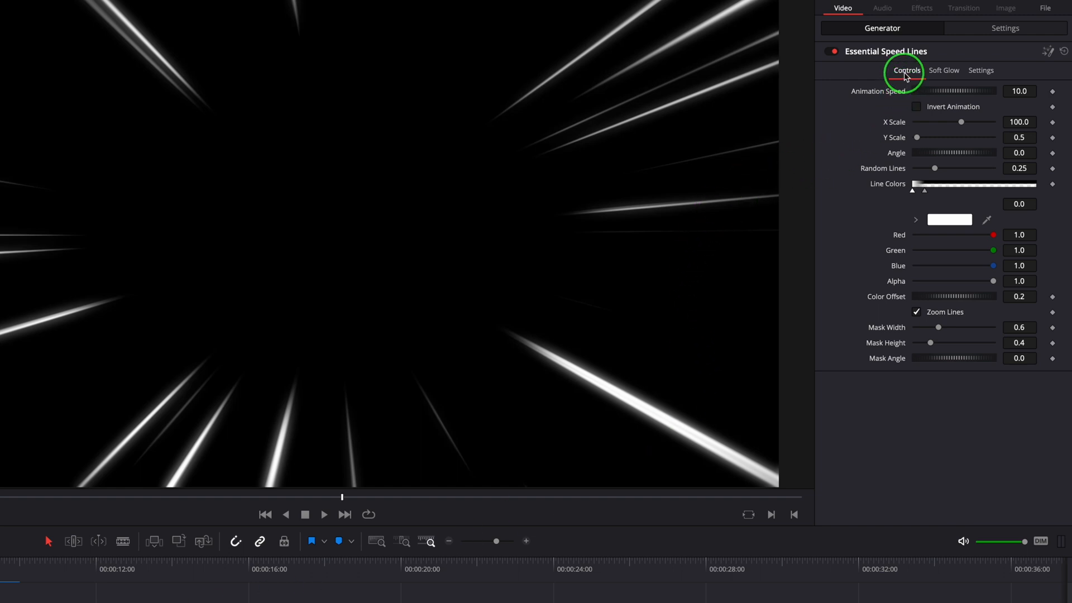
{"action": "mouse_move", "coordinate": [914, 193]}
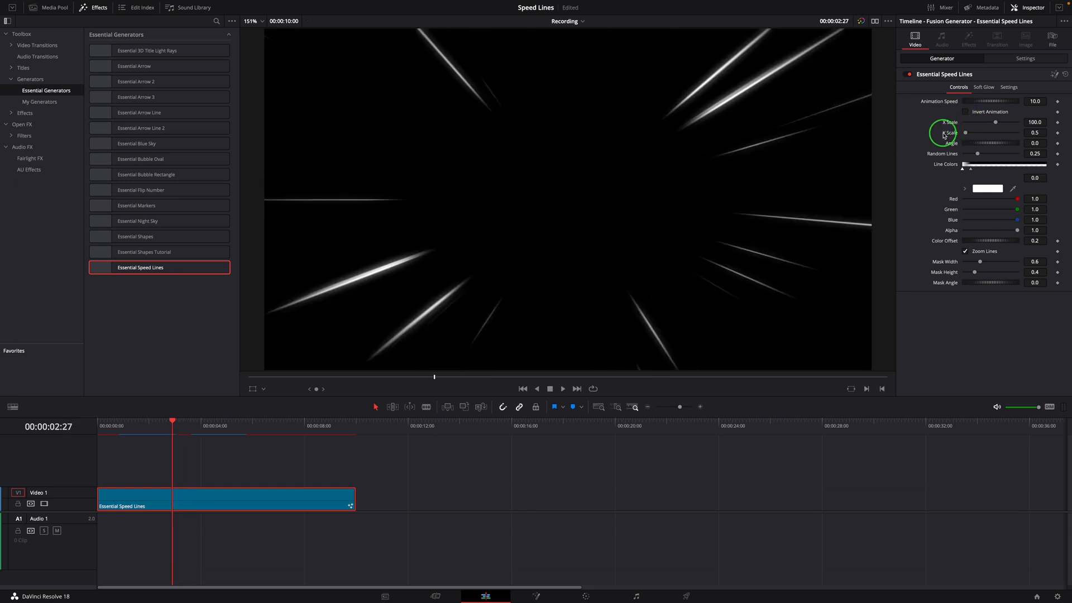
{"action": "mouse_move", "coordinate": [965, 133]}
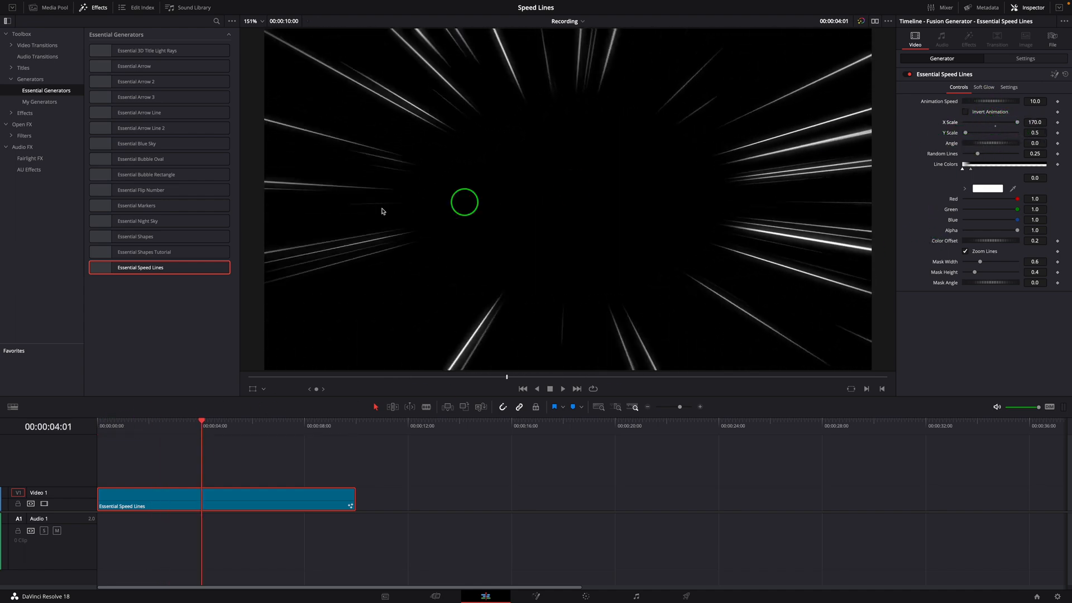
Lower Animation Speed to 1.0 and add red, green and blue stops to the Line Colors gradient
{"action": "left_click", "coordinate": [562, 389]}
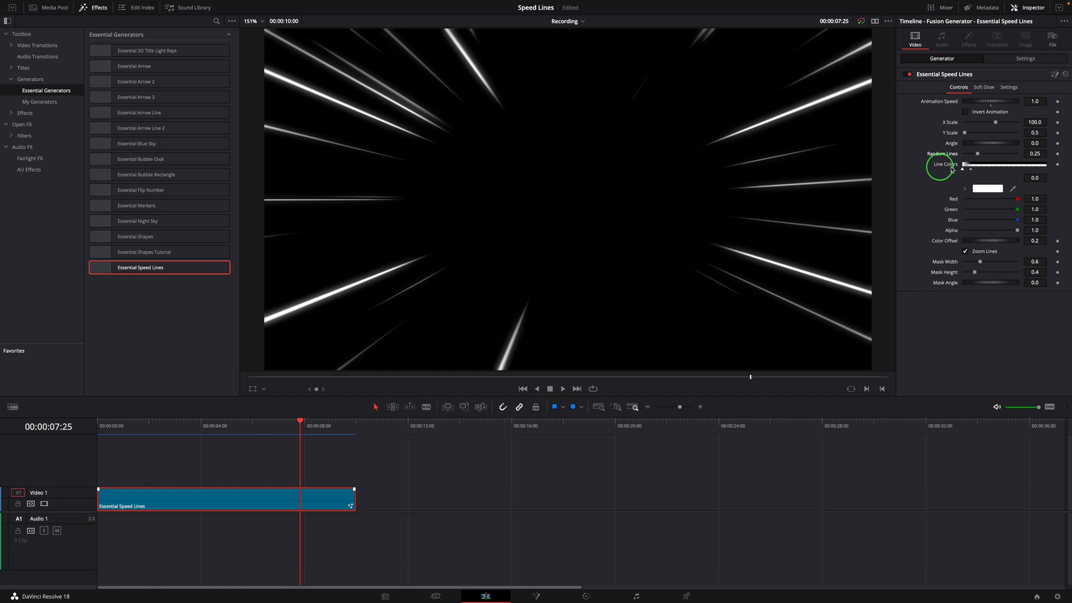
{"action": "left_click", "coordinate": [988, 188]}
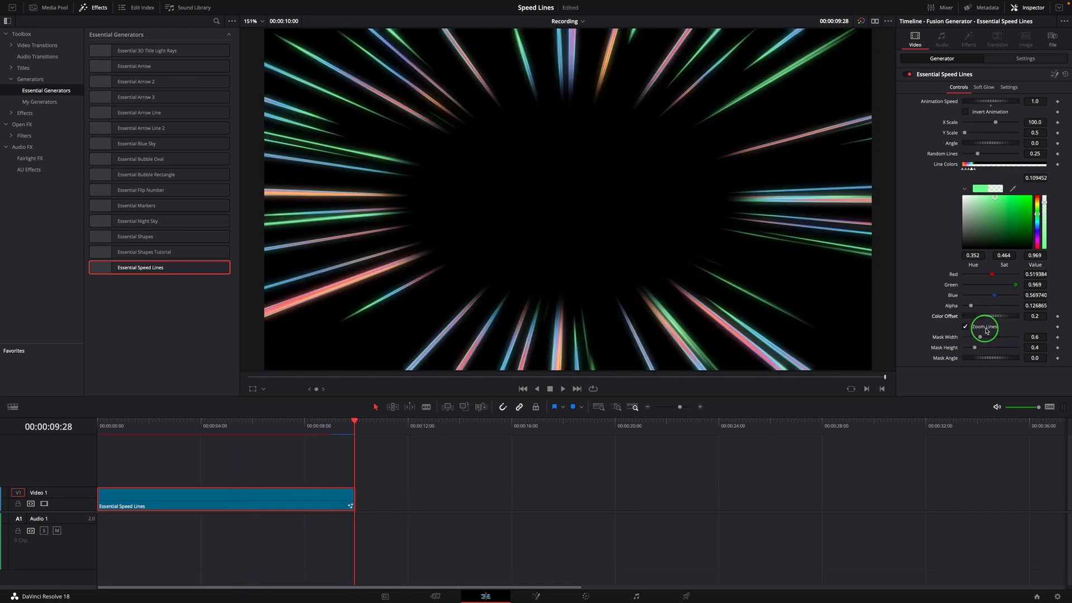
Toggle Zoom Lines off and on with Mask Width 0, then remove the speed lines clip
{"action": "left_click", "coordinate": [965, 326]}
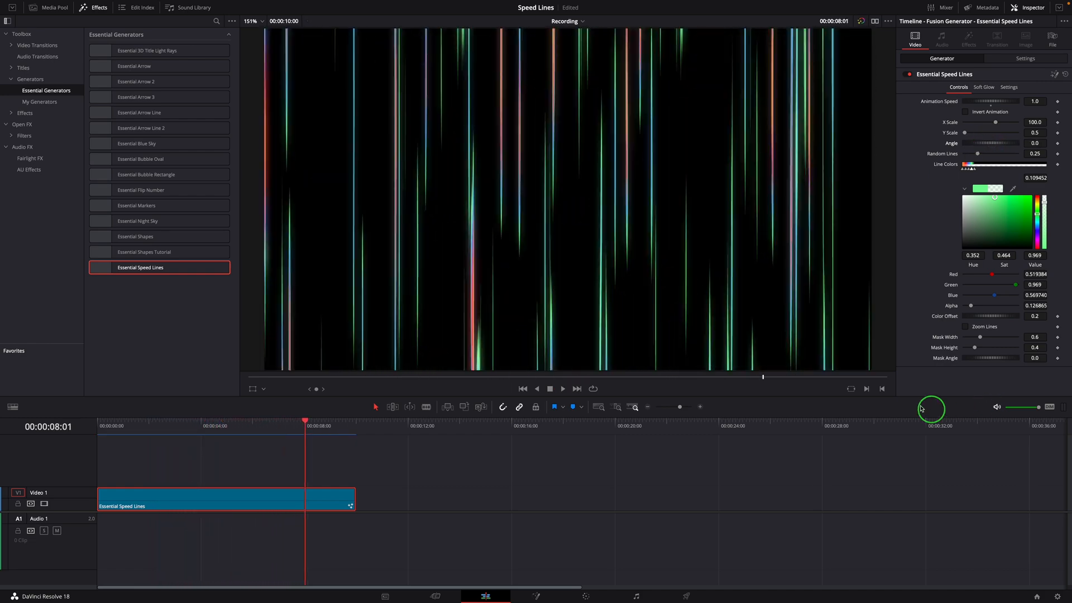
{"action": "mouse_move", "coordinate": [966, 339]}
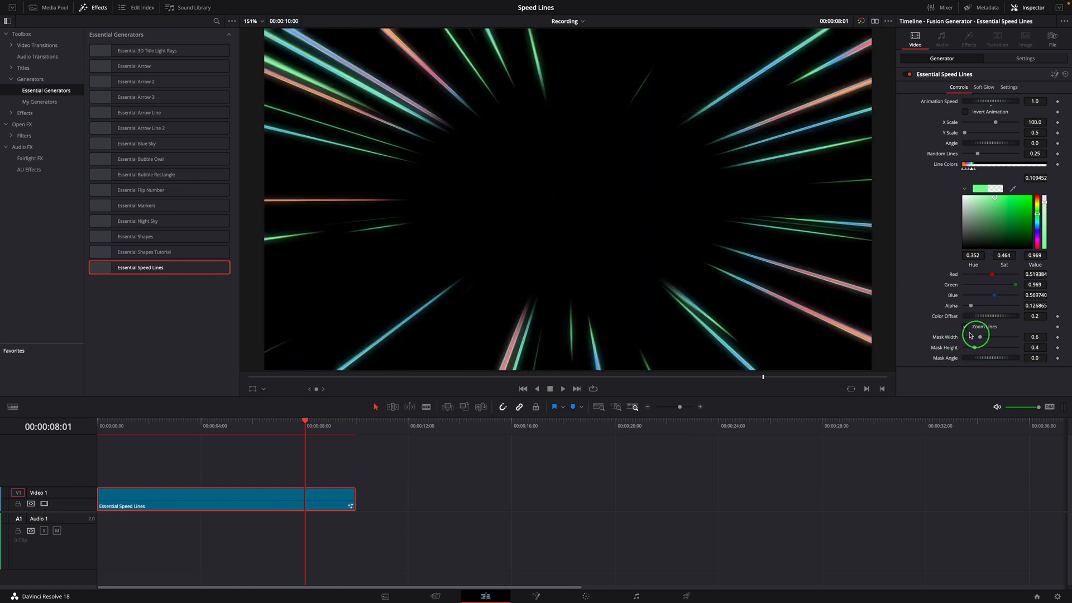
{"action": "left_click", "coordinate": [964, 326]}
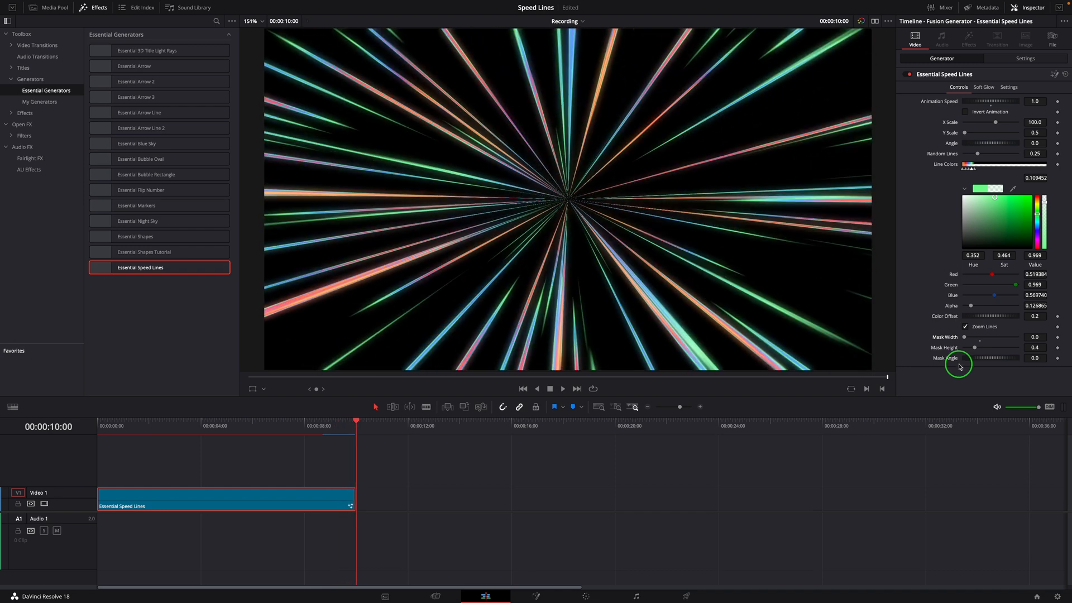
{"action": "left_click", "coordinate": [984, 87]}
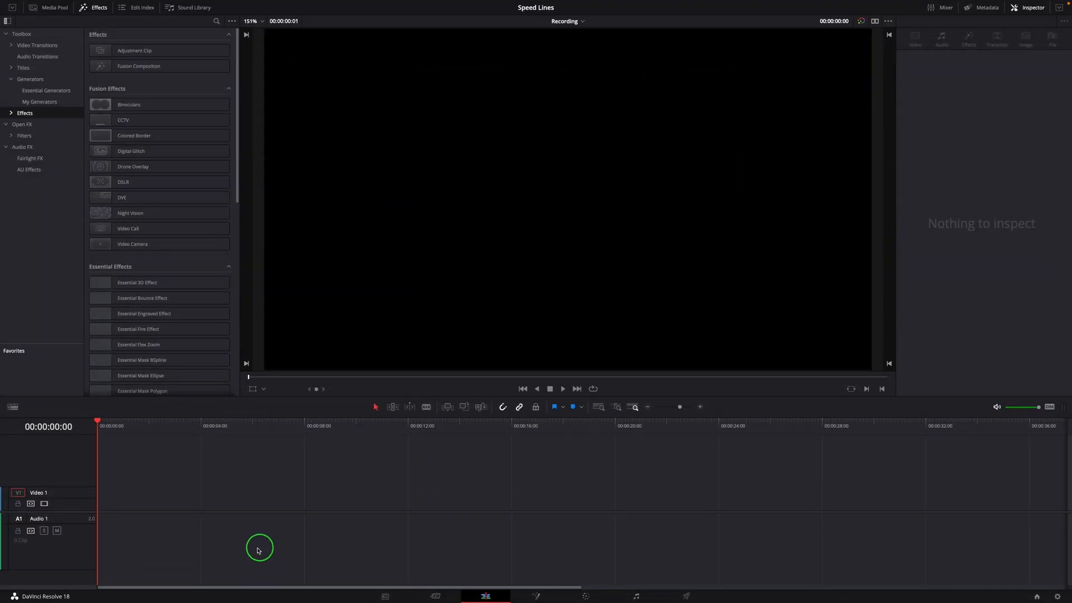
{"action": "mouse_move", "coordinate": [249, 506]}
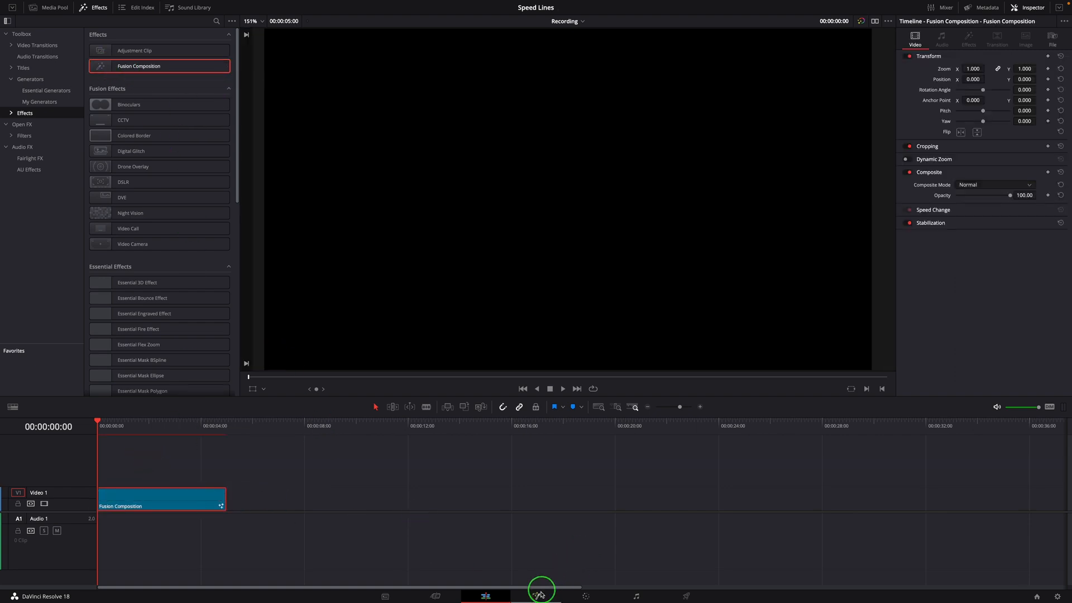
Open the Fusion Composition clip on the Fusion page showing MediaOut1
{"action": "left_click", "coordinate": [536, 596]}
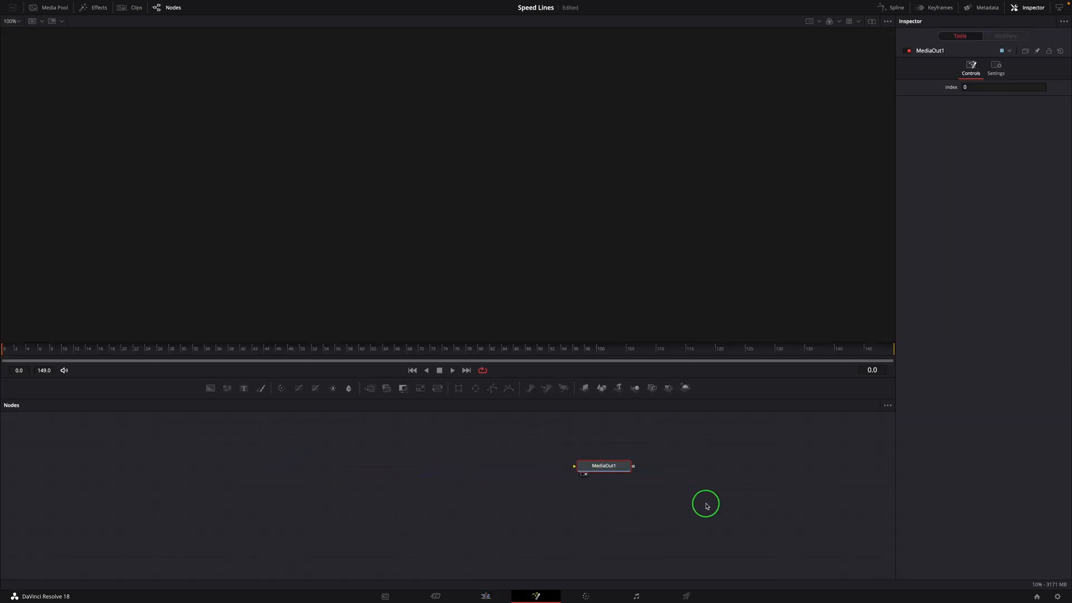
{"action": "mouse_move", "coordinate": [210, 387]}
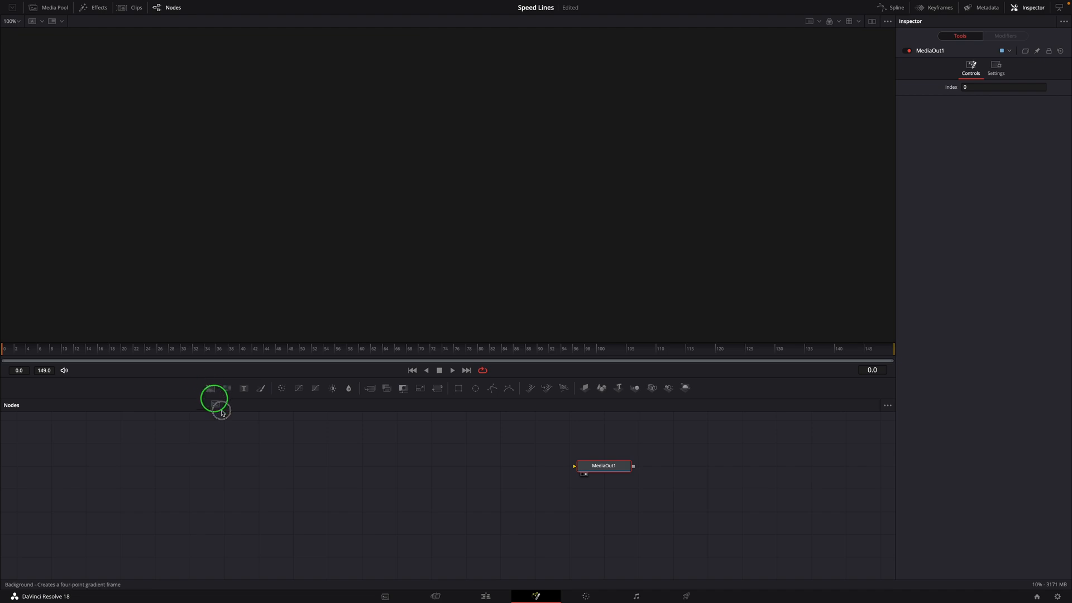
Add a transparent Background1 and a FastNoise1 node merged into MediaOut1
{"action": "left_click", "coordinate": [212, 398]}
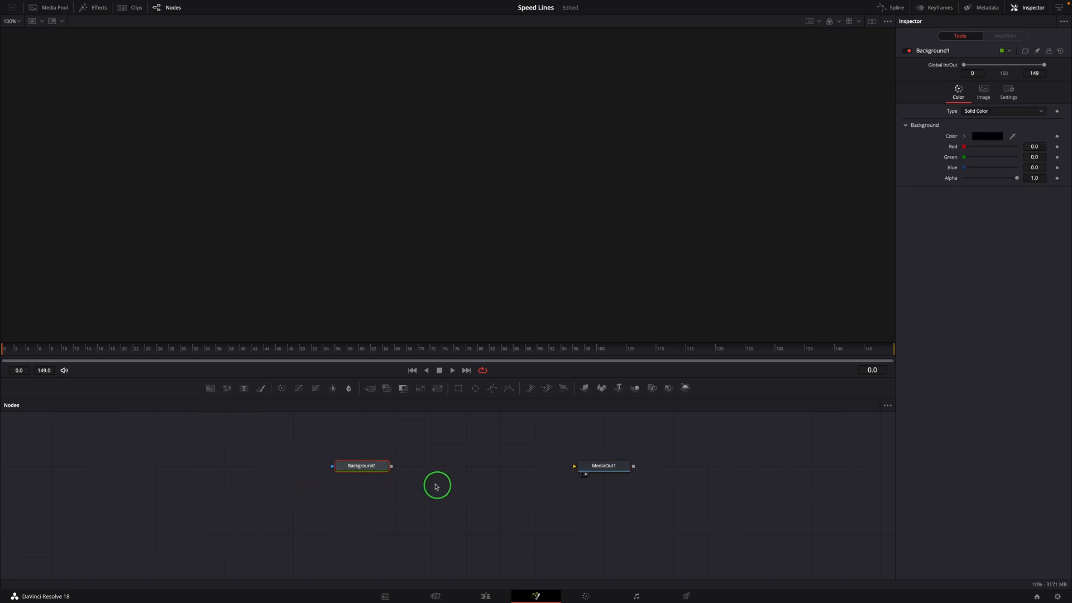
{"action": "mouse_move", "coordinate": [391, 467]}
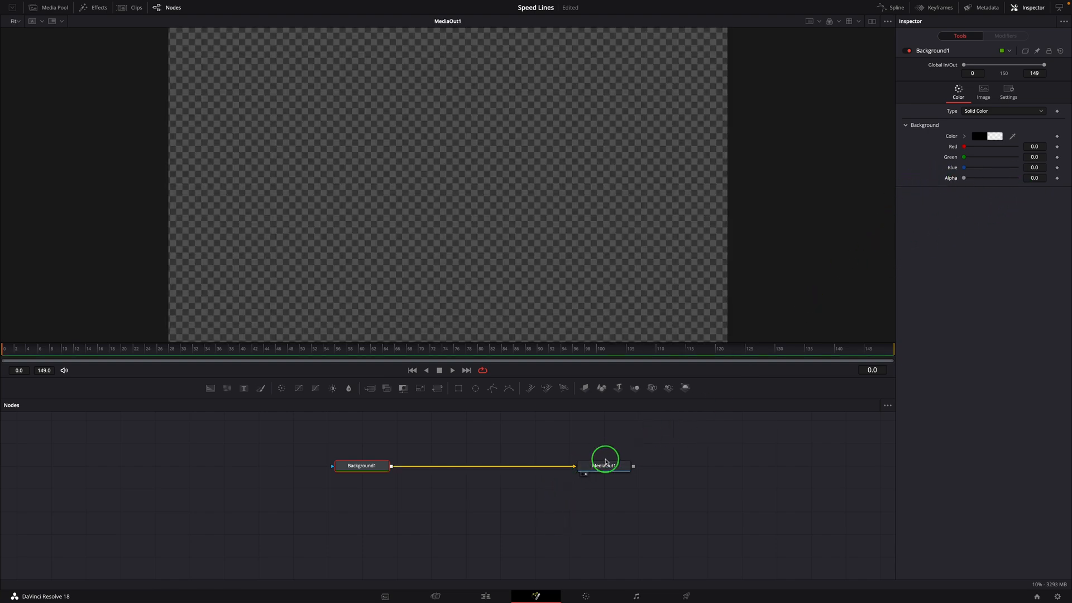
{"action": "mouse_move", "coordinate": [534, 497]}
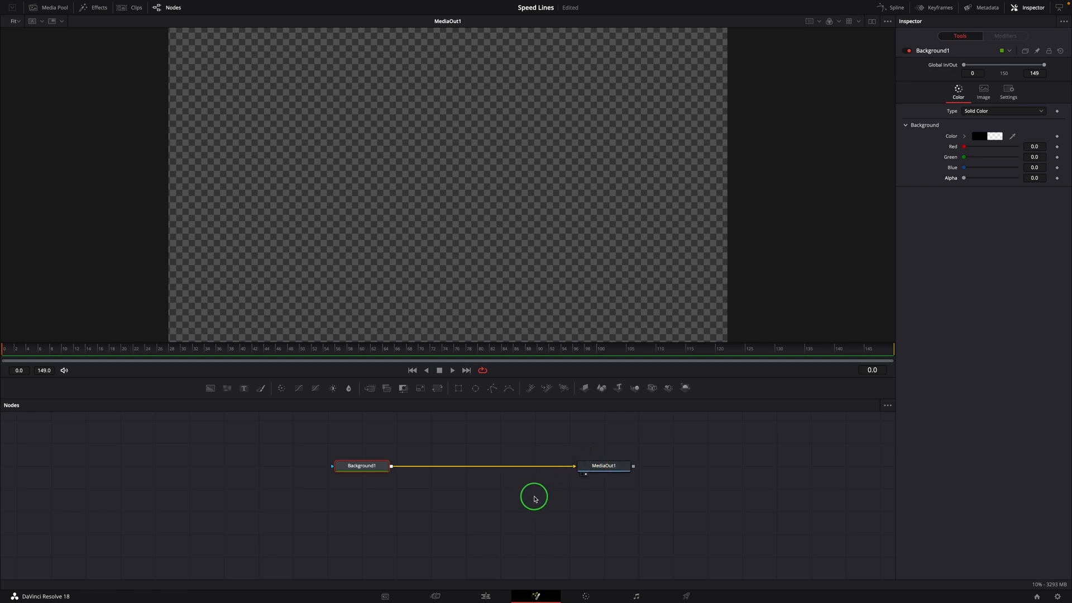
{"action": "mouse_move", "coordinate": [226, 387]}
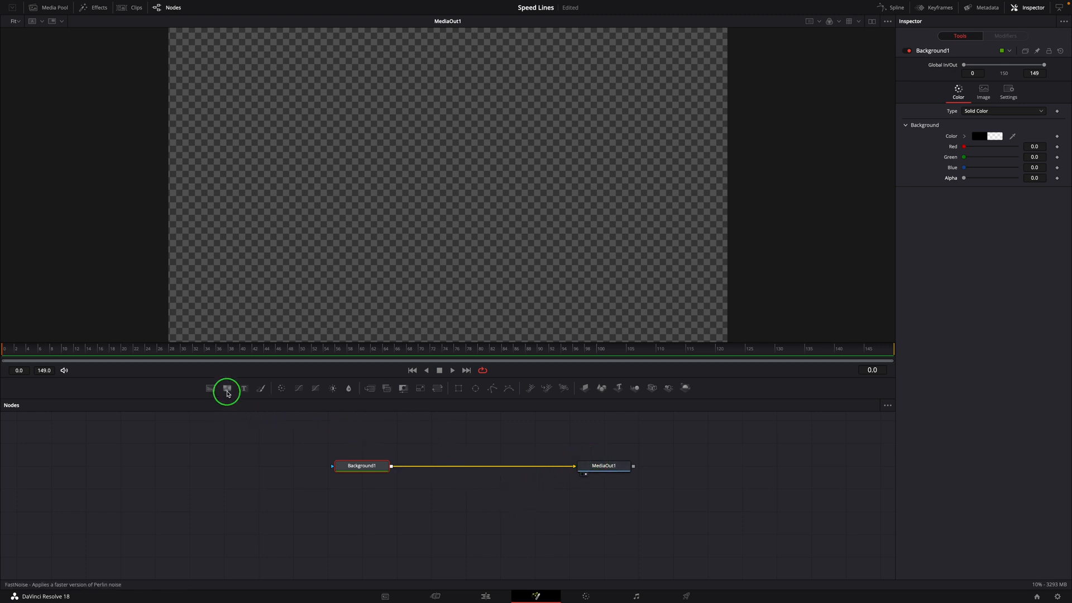
{"action": "left_click", "coordinate": [227, 390]}
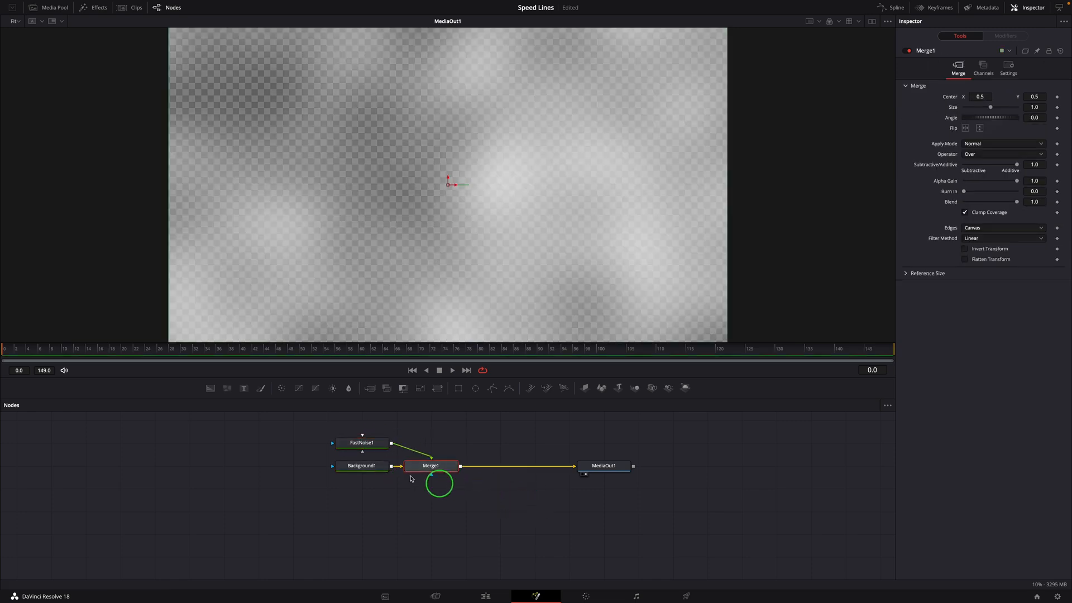
Unlock FastNoise1 X/Y with X Scale 100, Y Scale 0.5 and Seethe Rate 0.25
{"action": "left_click", "coordinate": [430, 443]}
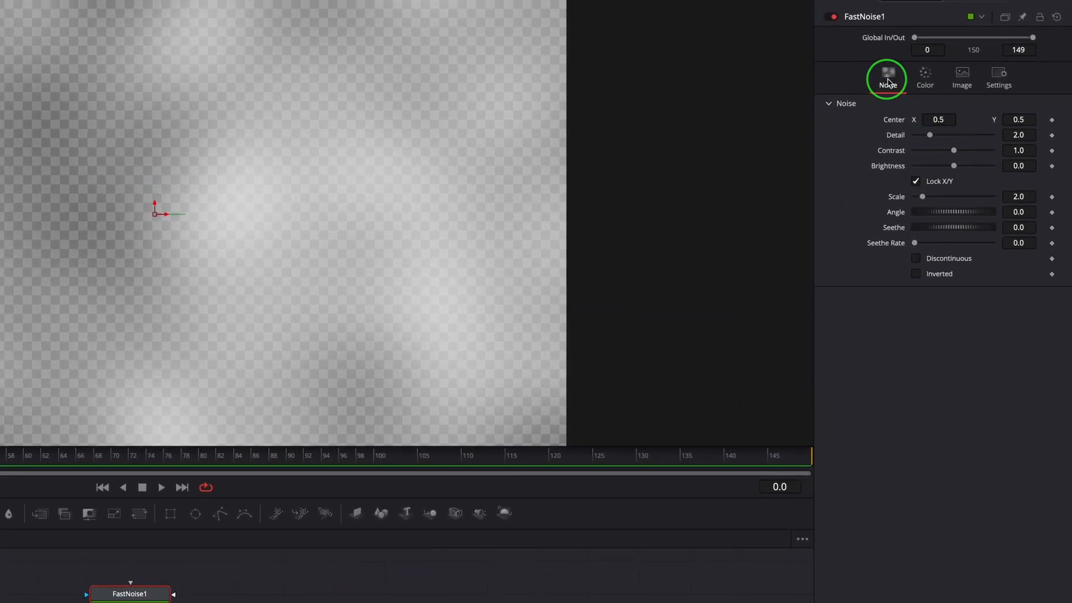
{"action": "mouse_move", "coordinate": [940, 171]}
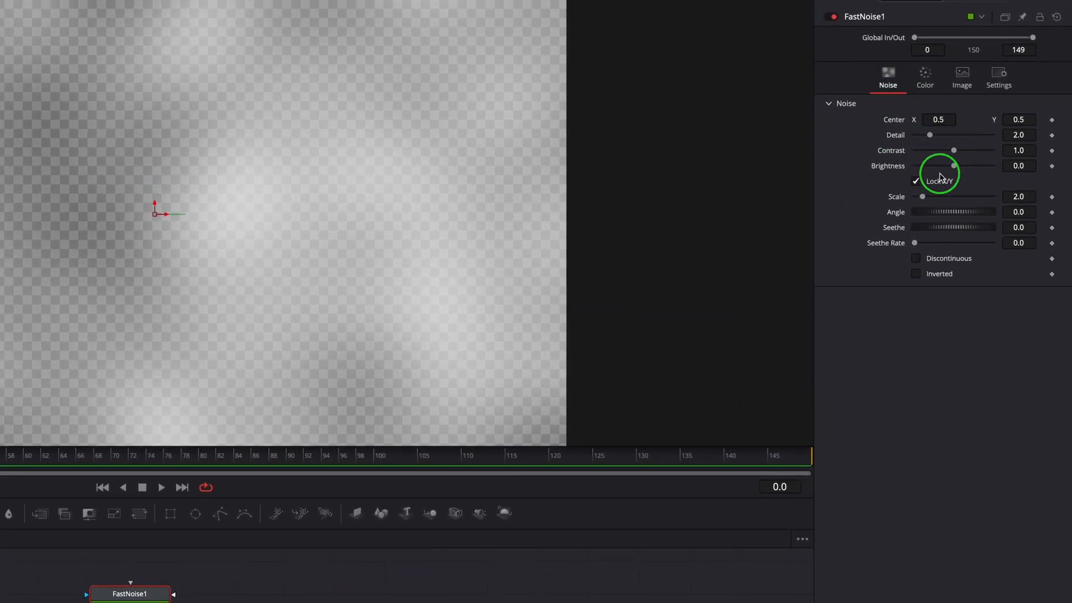
{"action": "left_click", "coordinate": [916, 181]}
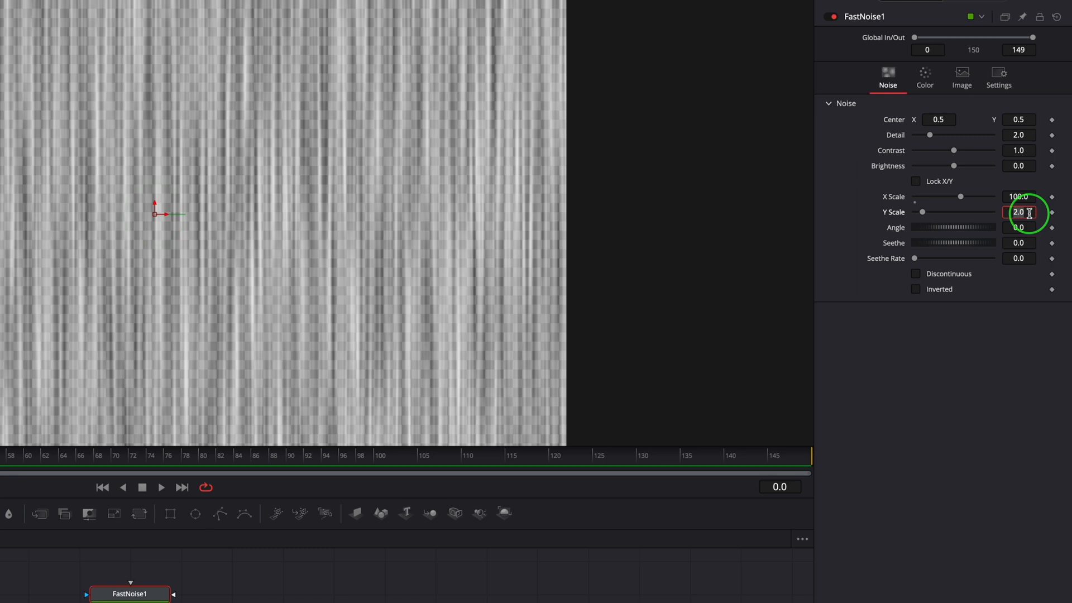
{"action": "type", "text": "0.5"}
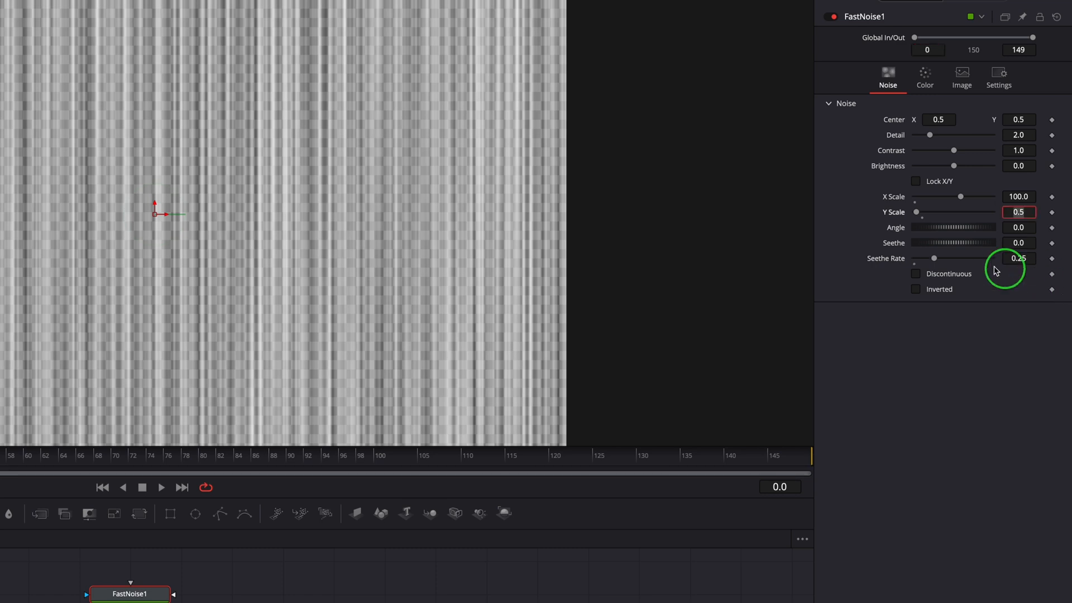
Set FastNoise1's colour type to Gradient for thin vertical white streaks
{"action": "left_click", "coordinate": [925, 77]}
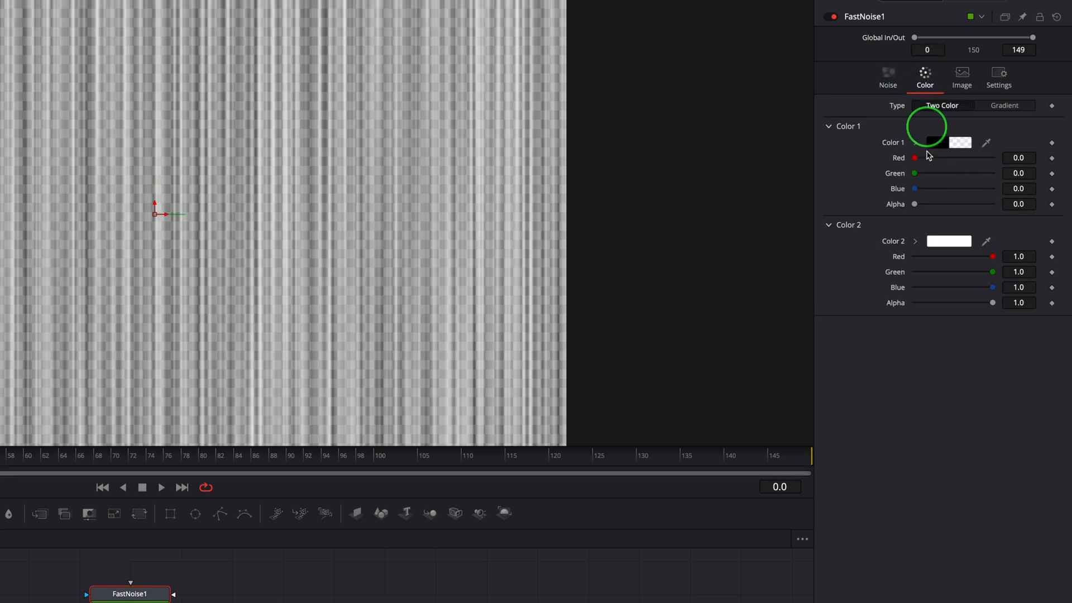
{"action": "left_click", "coordinate": [1005, 105]}
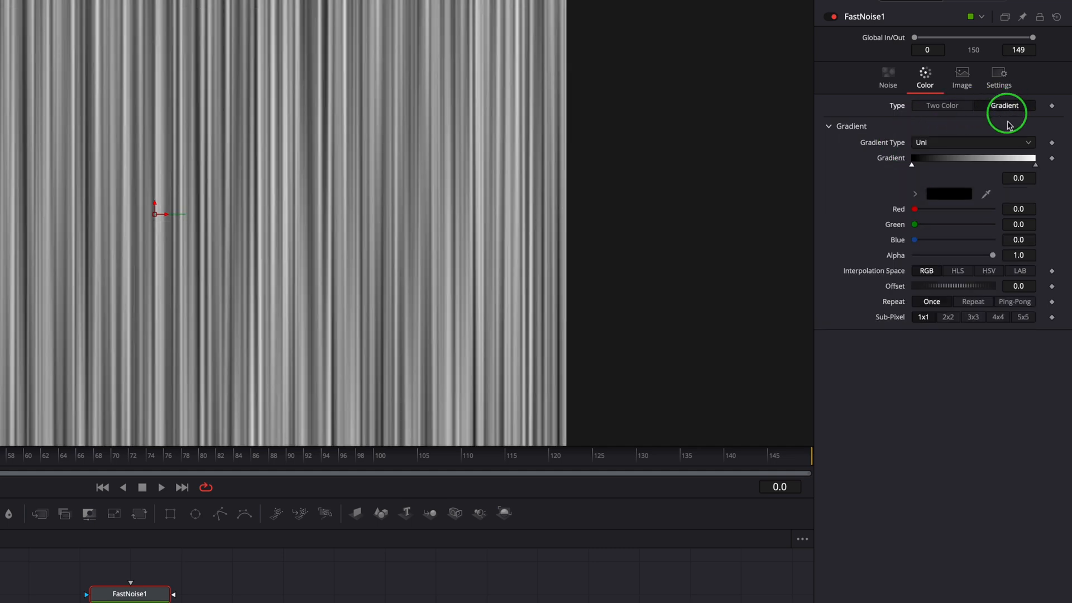
{"action": "mouse_move", "coordinate": [952, 193]}
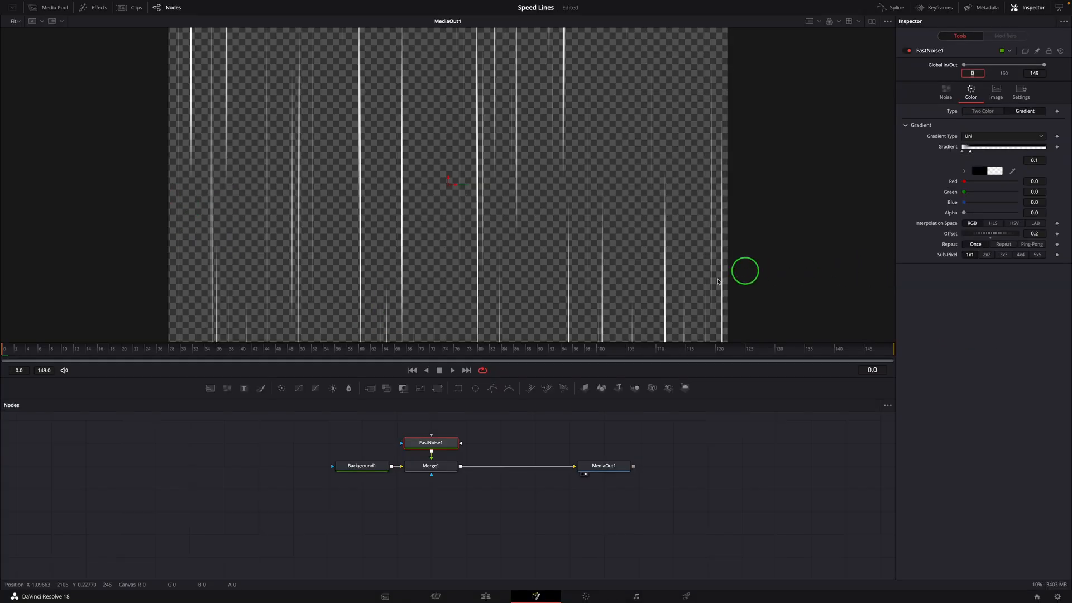
{"action": "mouse_move", "coordinate": [501, 438]}
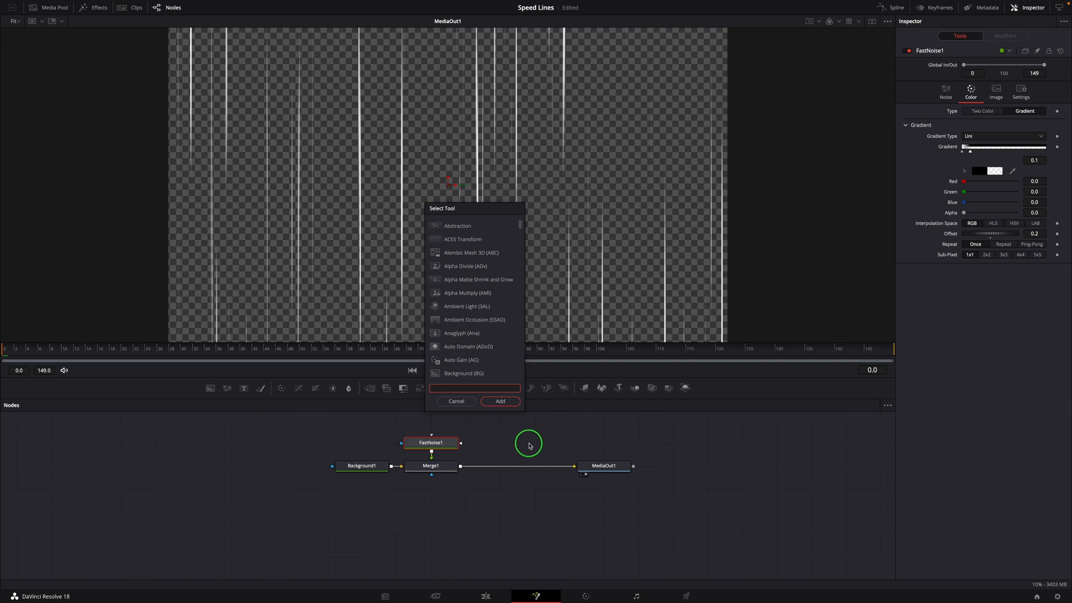
Insert a CoordinateSpace1 node set to Polar to Rectangular and preview the radiating lines
{"action": "type", "text": "Coordinate Space"}
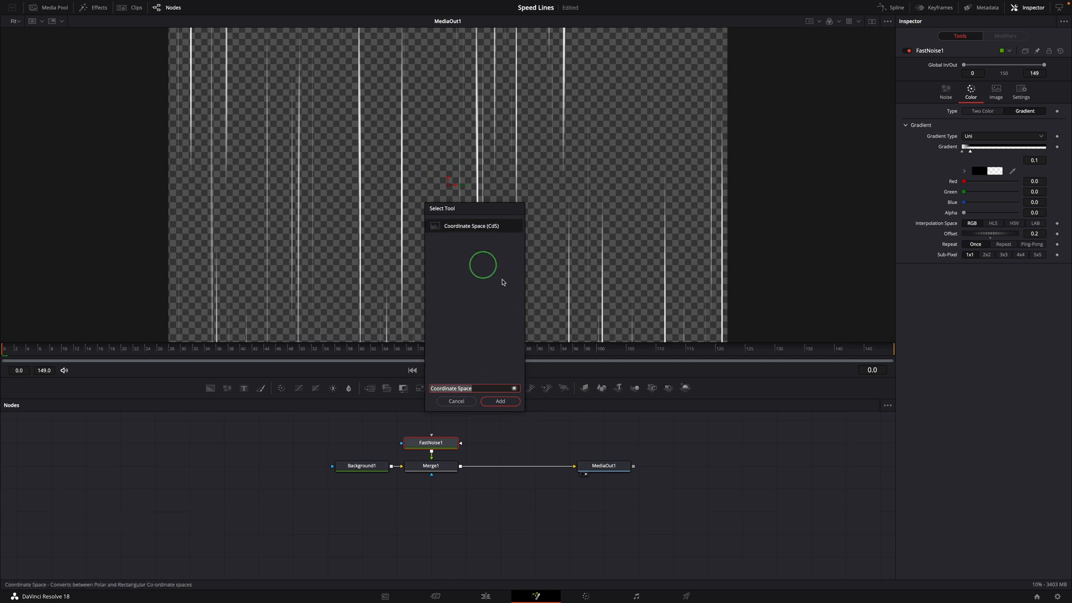
{"action": "left_click", "coordinate": [500, 401]}
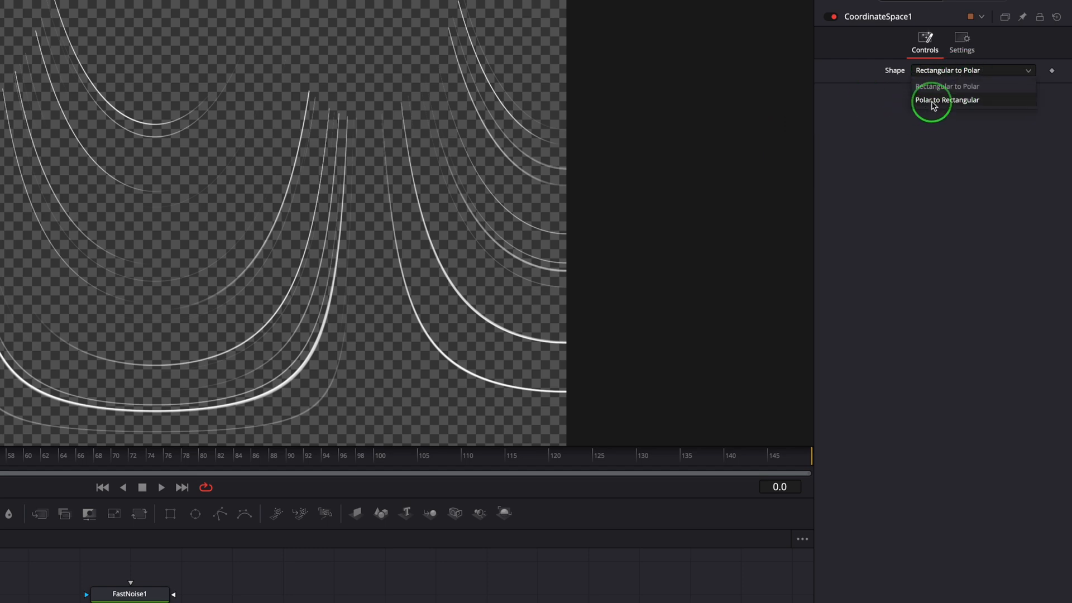
{"action": "left_click", "coordinate": [949, 99]}
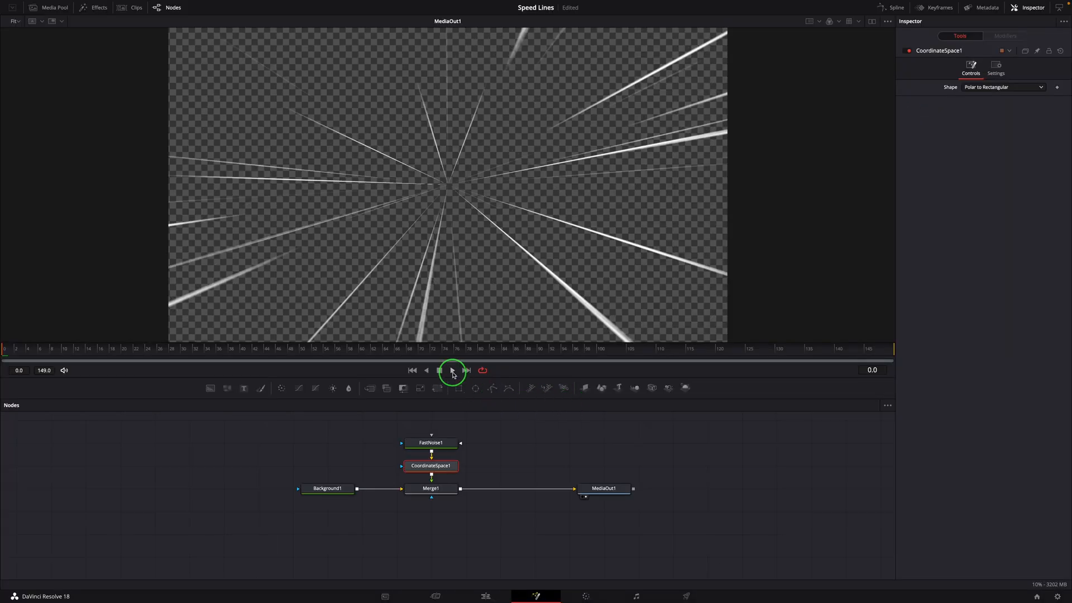
{"action": "left_click", "coordinate": [440, 369]}
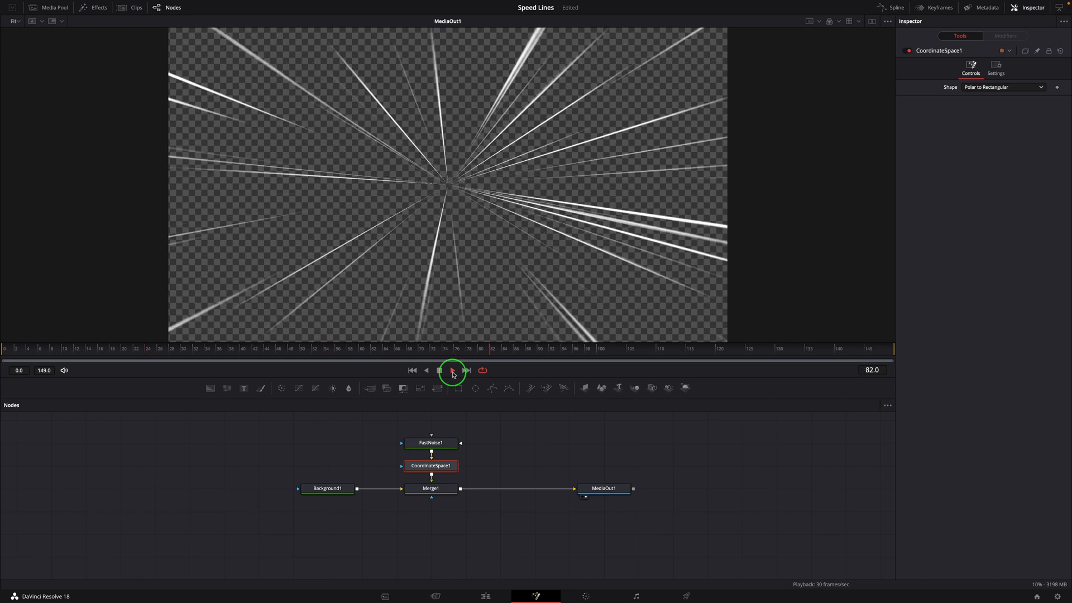
{"action": "left_click", "coordinate": [452, 370]}
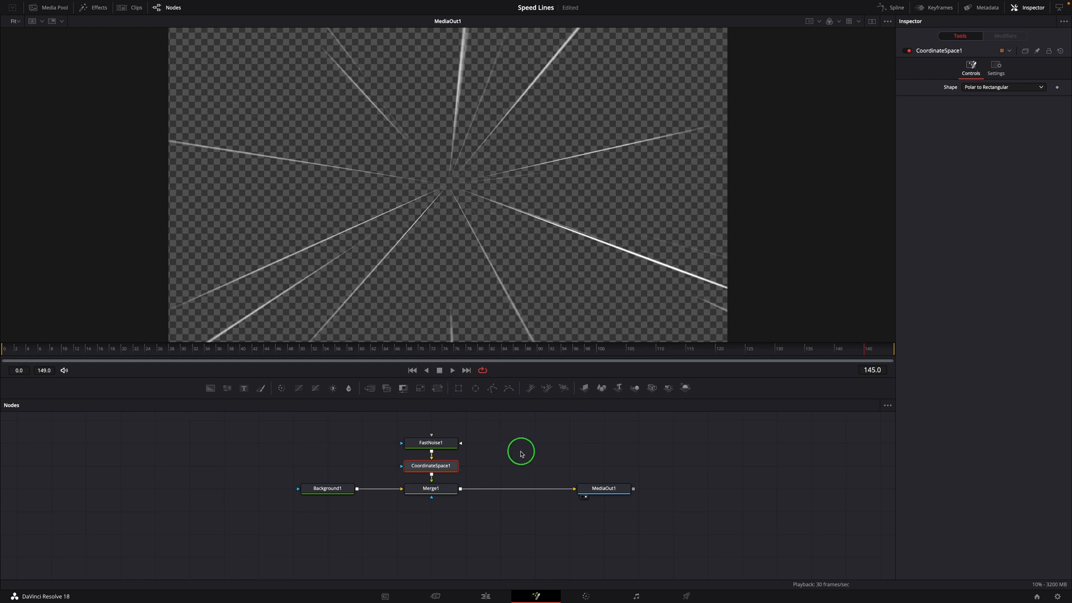
Modify FastNoise1's Center with a Vector modifier at 90 degrees
{"action": "left_click", "coordinate": [431, 442]}
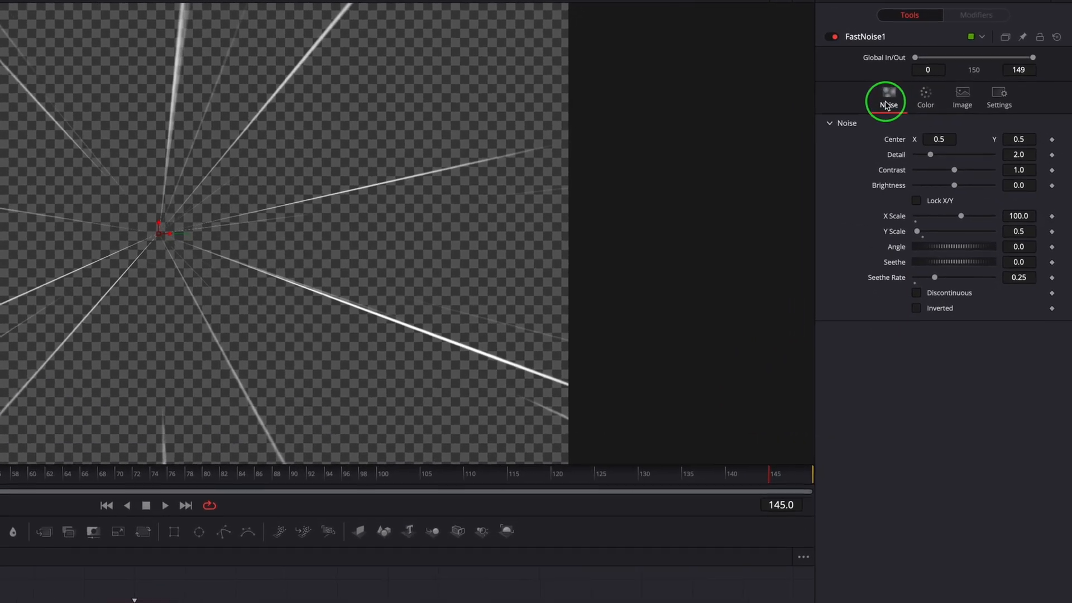
{"action": "right_click", "coordinate": [895, 140]}
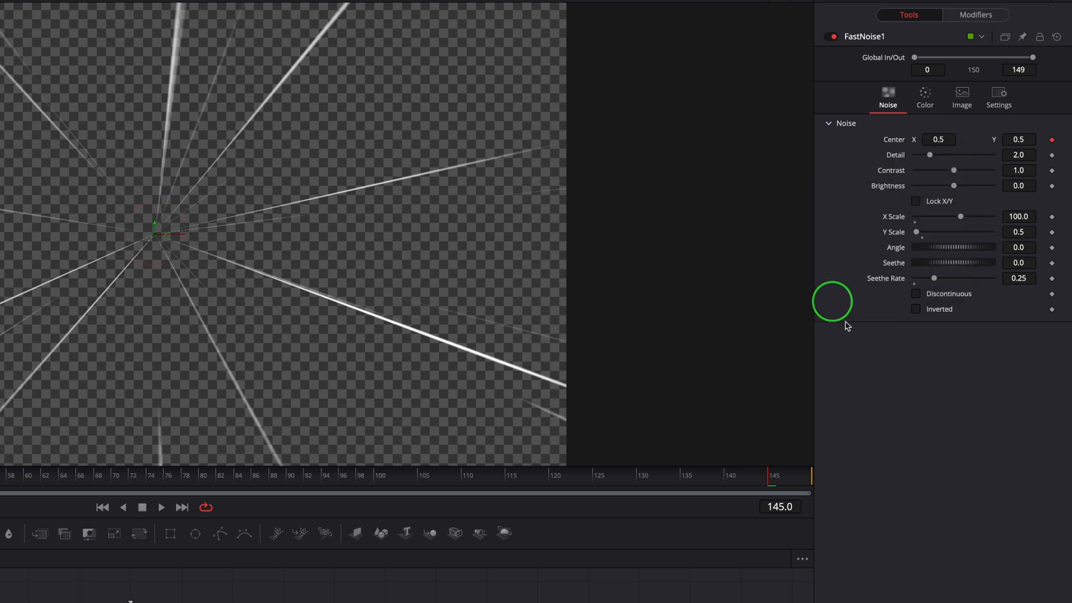
{"action": "mouse_move", "coordinate": [905, 89]}
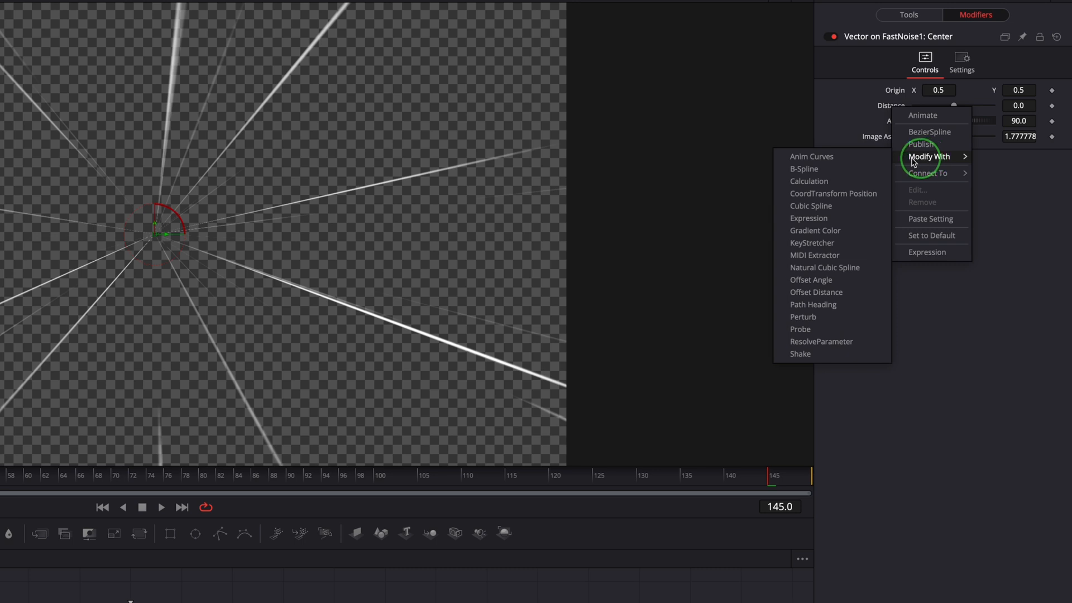
Drive the noise with an Anim Curves modifier, Duration source and Scale 10, and preview it
{"action": "left_click", "coordinate": [812, 156]}
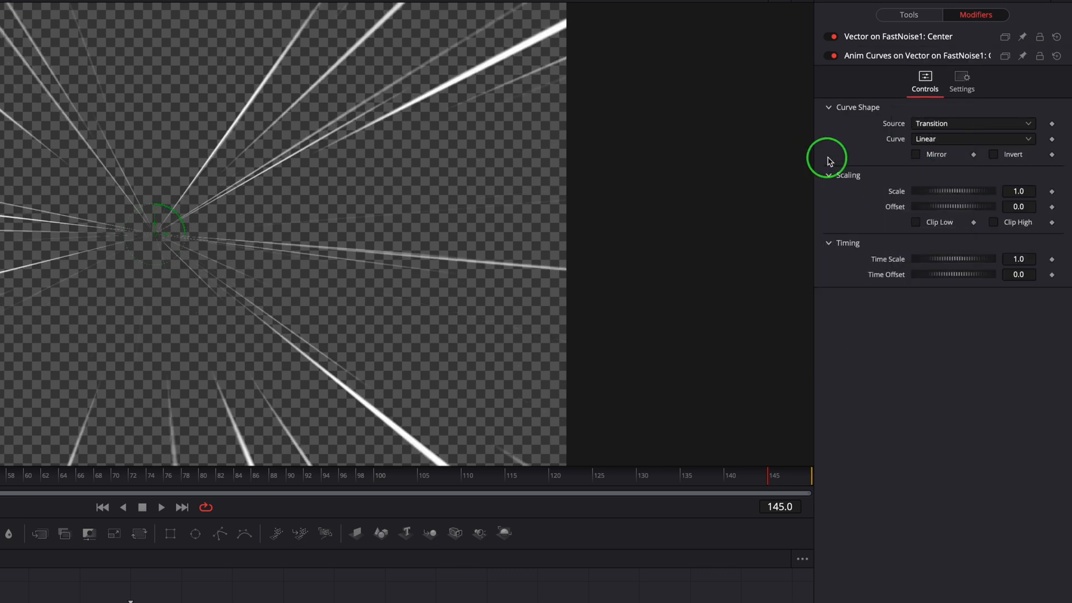
{"action": "mouse_move", "coordinate": [889, 131]}
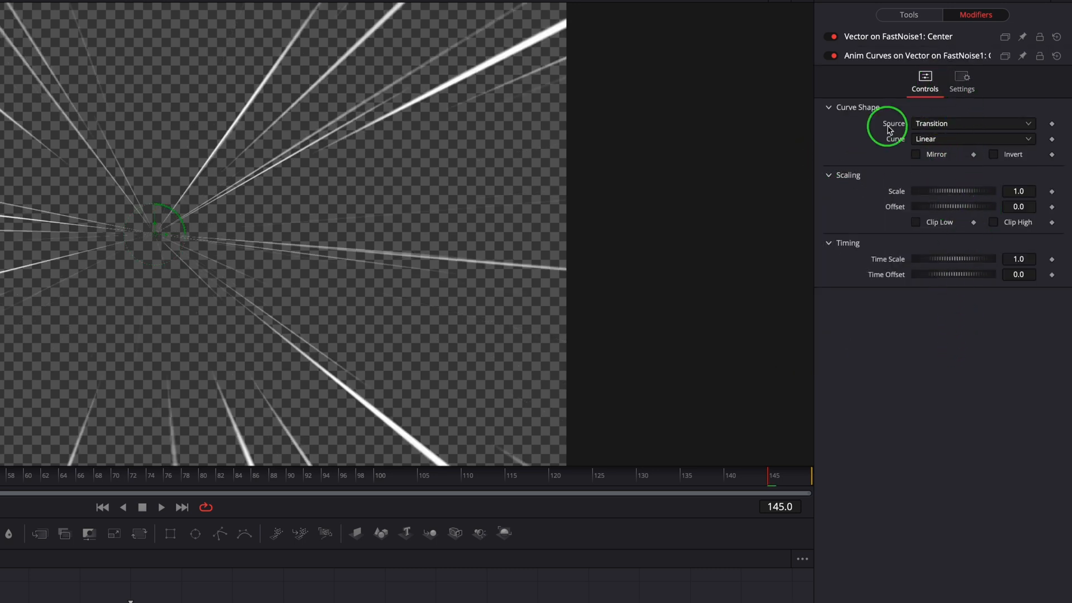
{"action": "left_click", "coordinate": [970, 124]}
{"action": "type", "text": "10"}
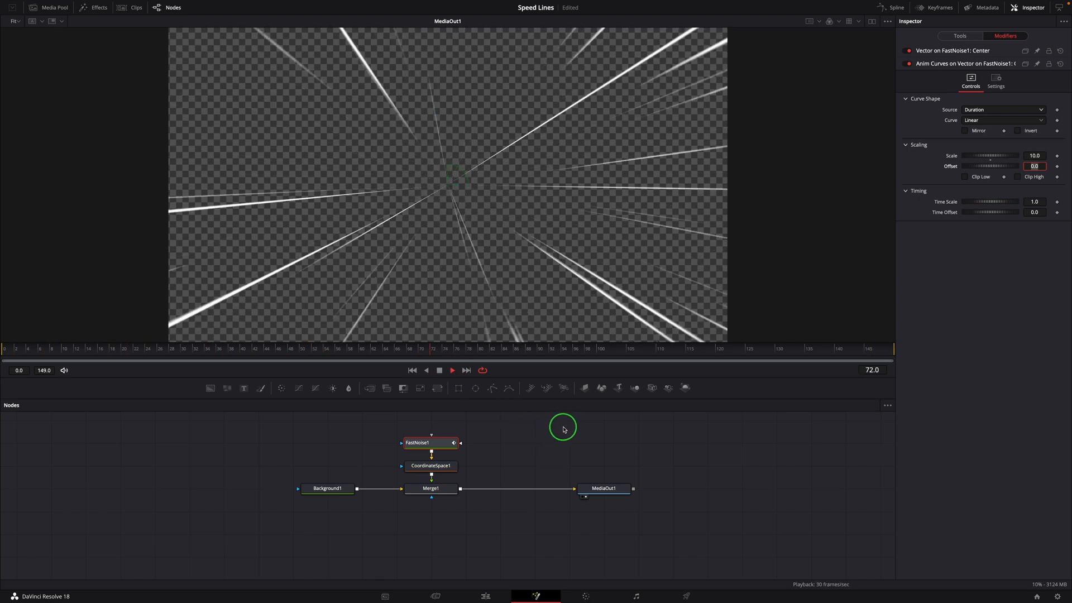
{"action": "left_click", "coordinate": [440, 369]}
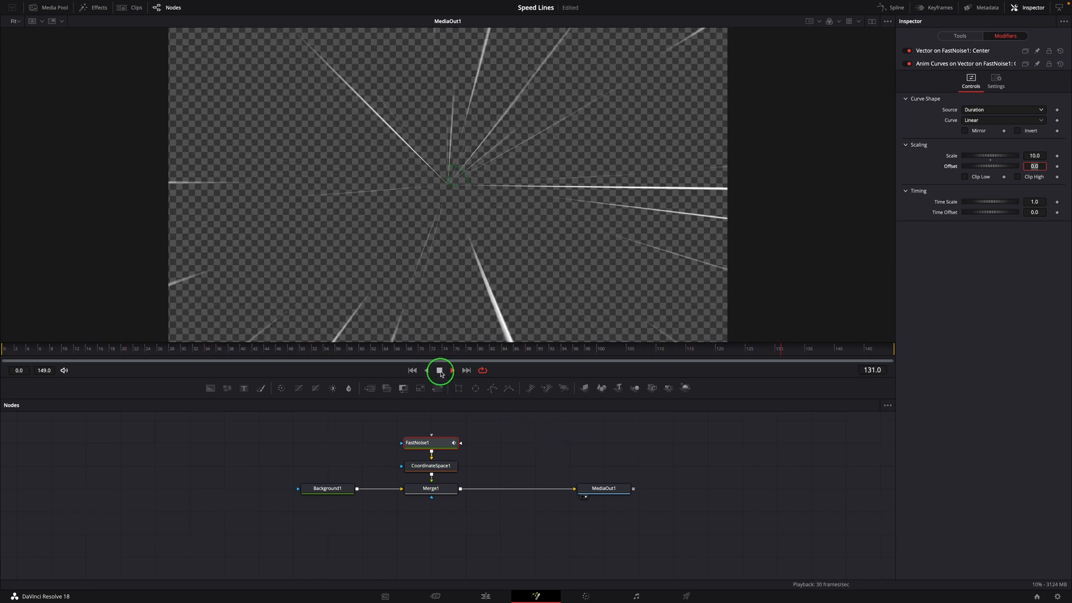
{"action": "left_click", "coordinate": [440, 369]}
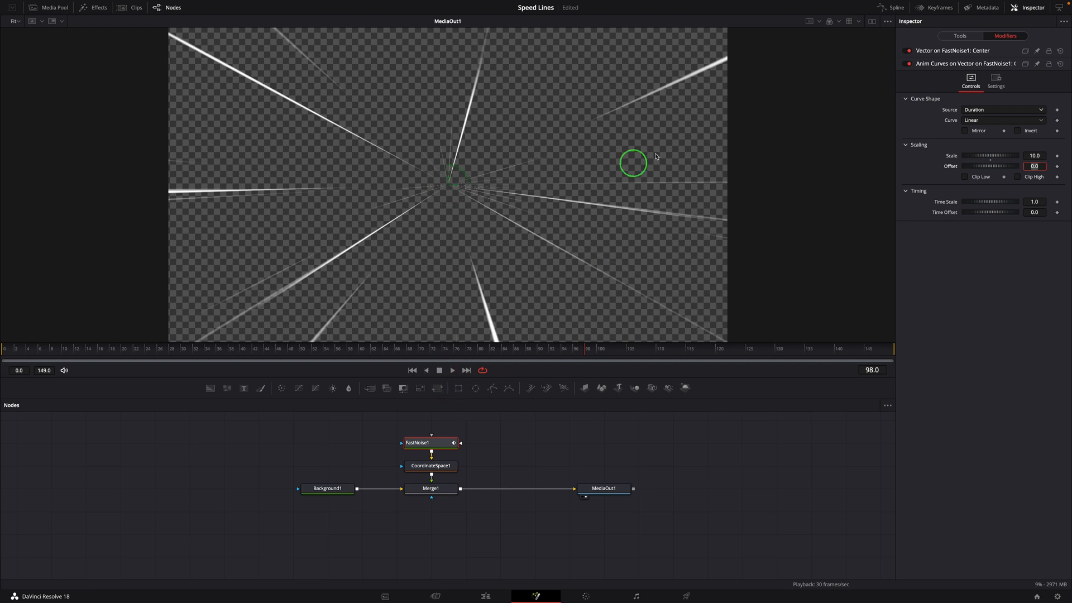
Disable Checker Underlay in the viewer and play the speed lines over black
{"action": "left_click", "coordinate": [886, 22]}
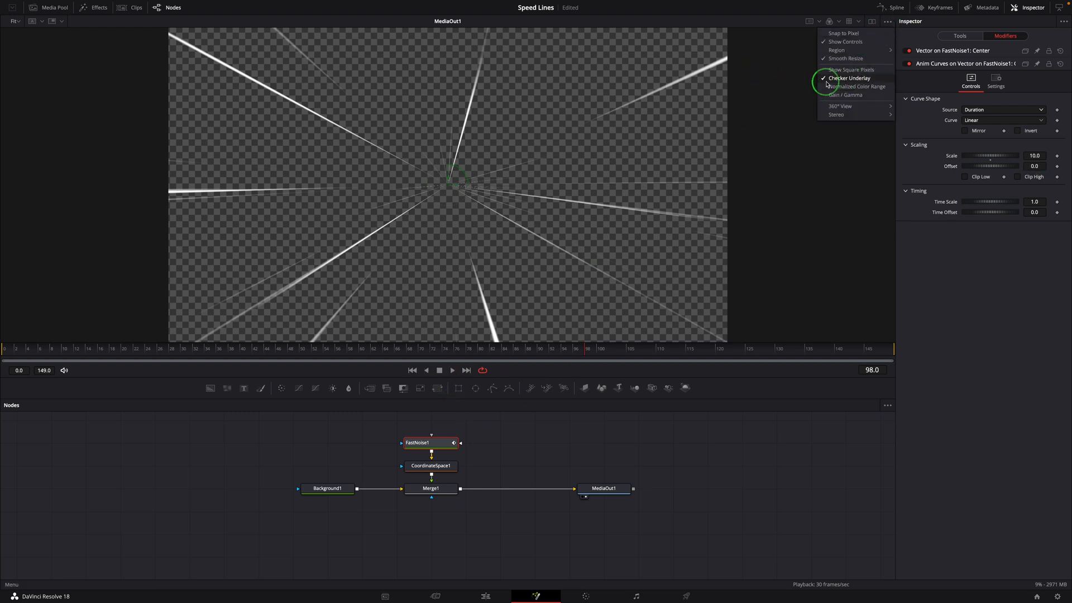
{"action": "left_click", "coordinate": [849, 77]}
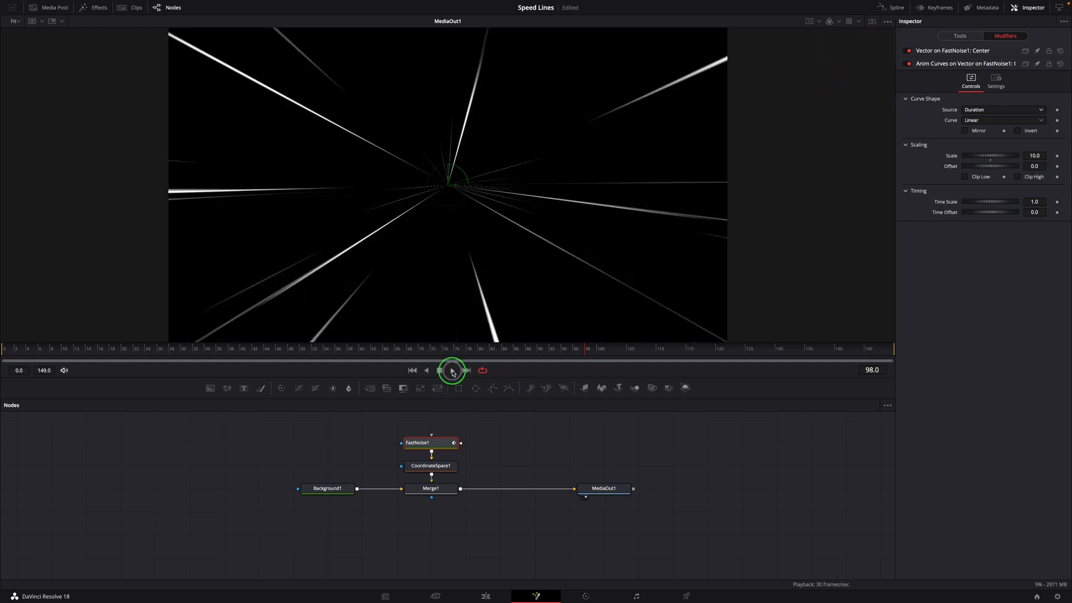
{"action": "left_click", "coordinate": [451, 370]}
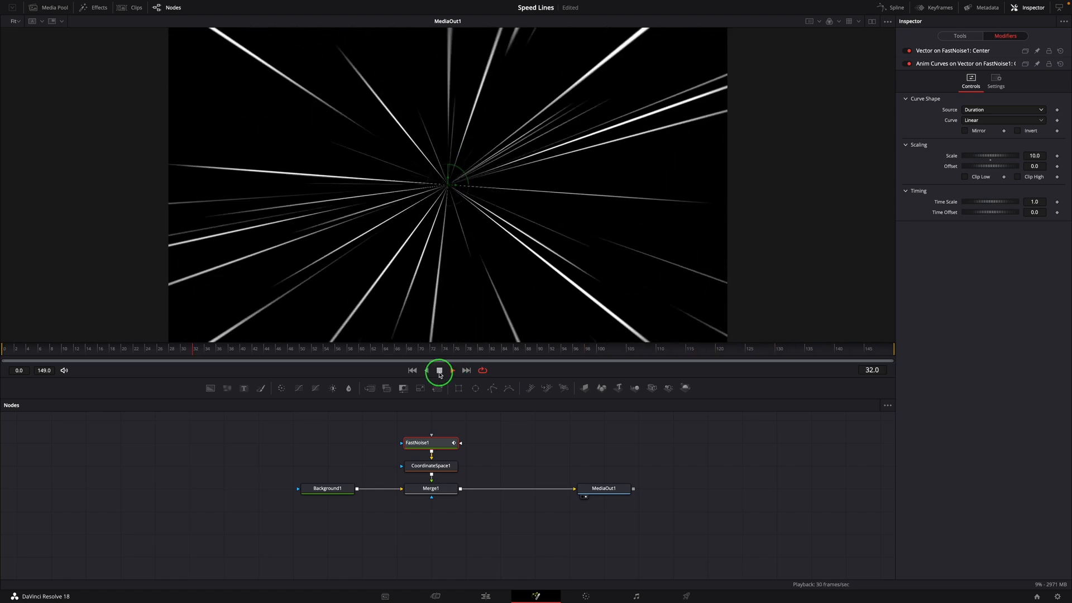
{"action": "left_click", "coordinate": [430, 488]}
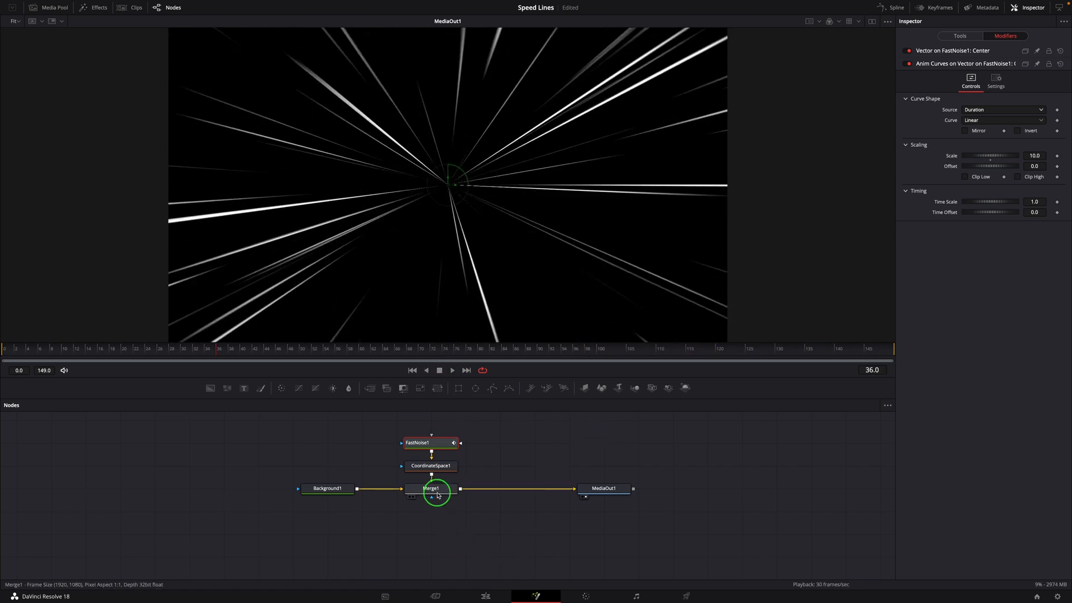
Mask Merge1 with an inverted Ellipse1, soft edge 0.05, width 0.6, height 0.4
{"action": "left_click", "coordinate": [430, 488]}
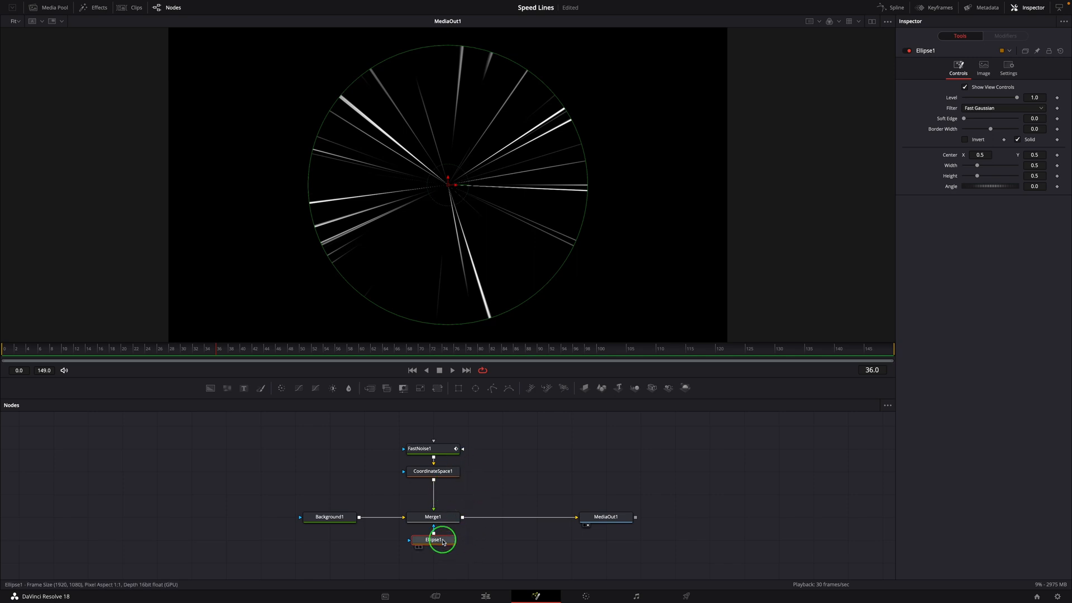
{"action": "mouse_move", "coordinate": [481, 548]}
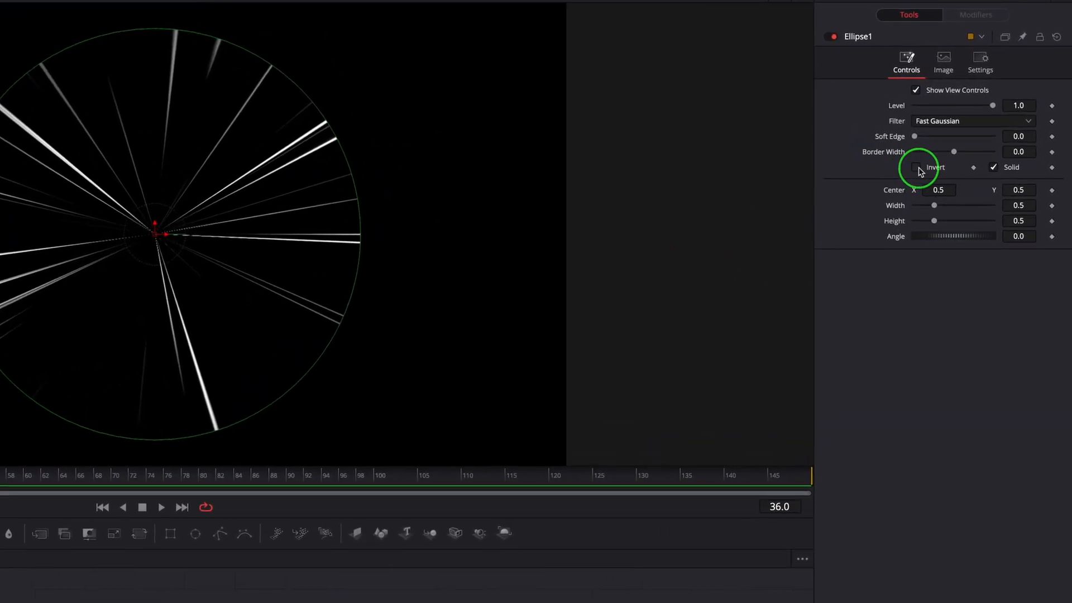
{"action": "left_click", "coordinate": [916, 166]}
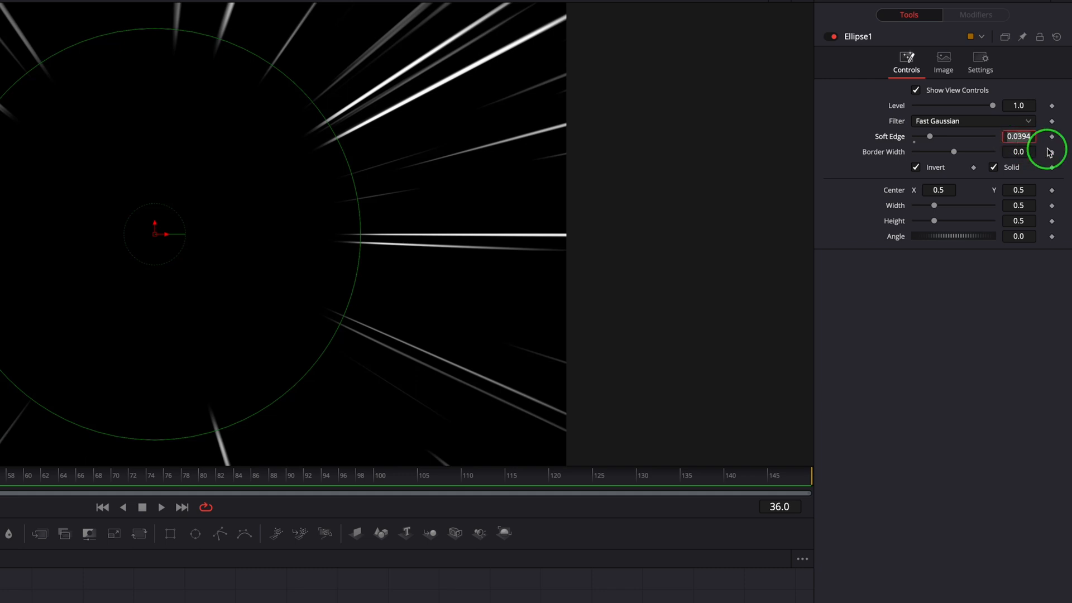
{"action": "left_click", "coordinate": [1019, 151]}
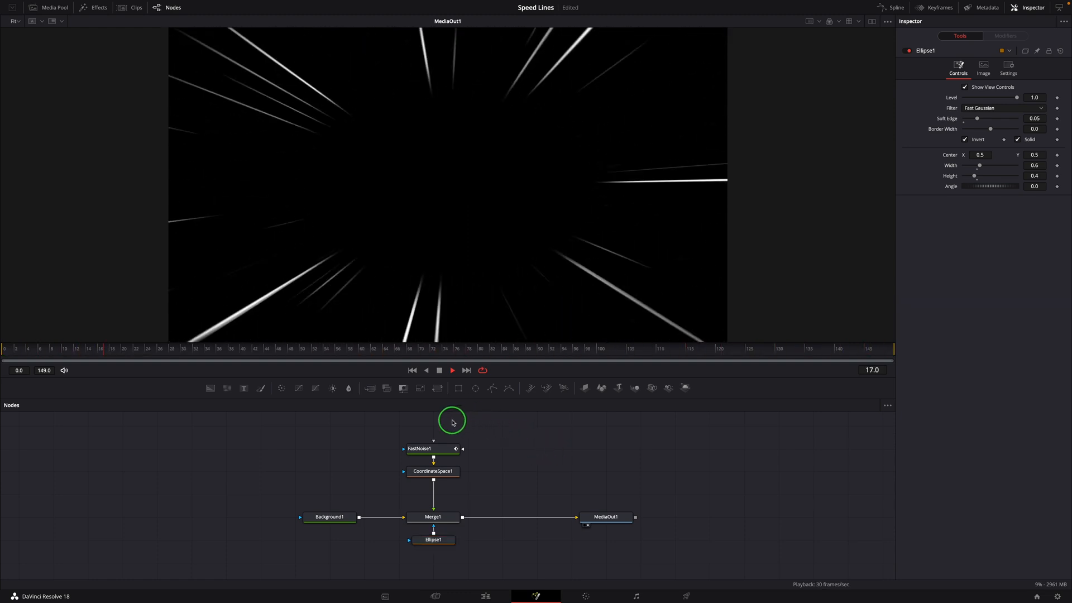
Set CoordinateSpace1's Blend to 0 so the viewer shows straight vertical streaks
{"action": "left_click", "coordinate": [451, 369]}
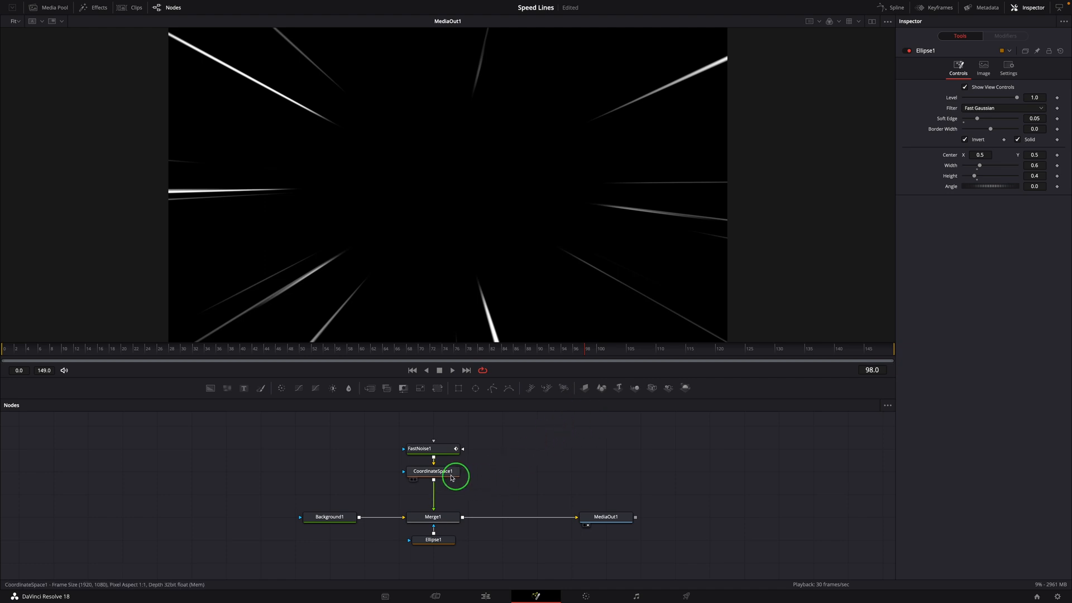
{"action": "left_click", "coordinate": [433, 470]}
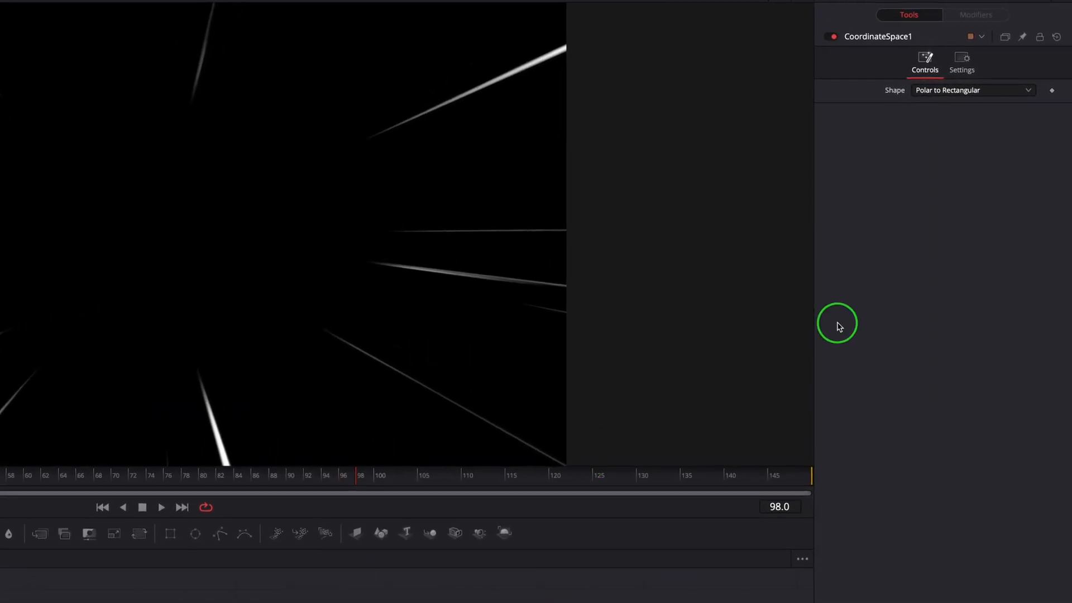
{"action": "left_click", "coordinate": [961, 65]}
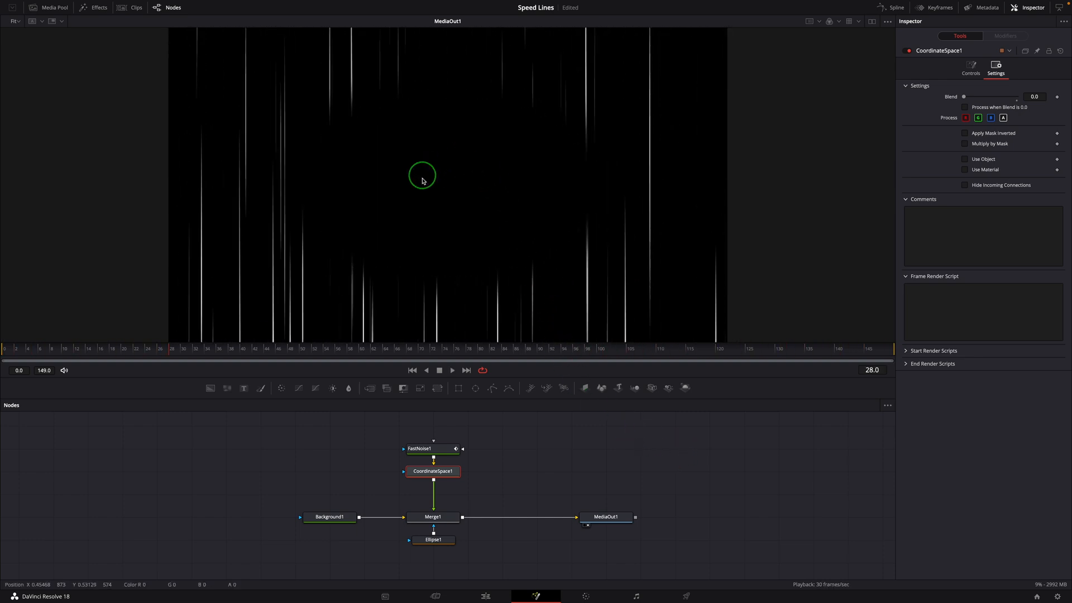
{"action": "mouse_move", "coordinate": [514, 176]}
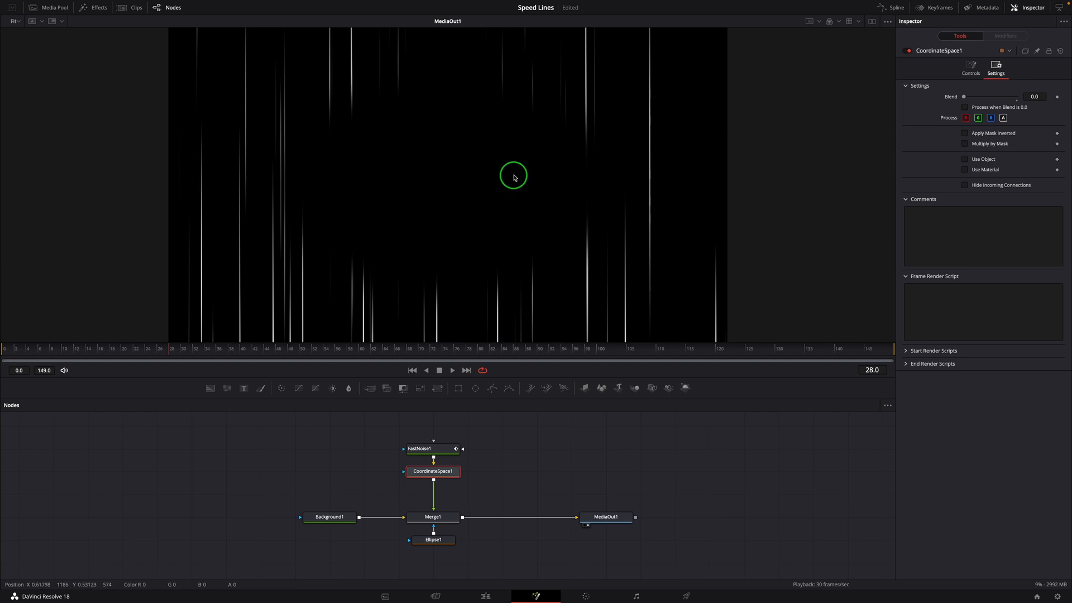
{"action": "mouse_move", "coordinate": [571, 179]}
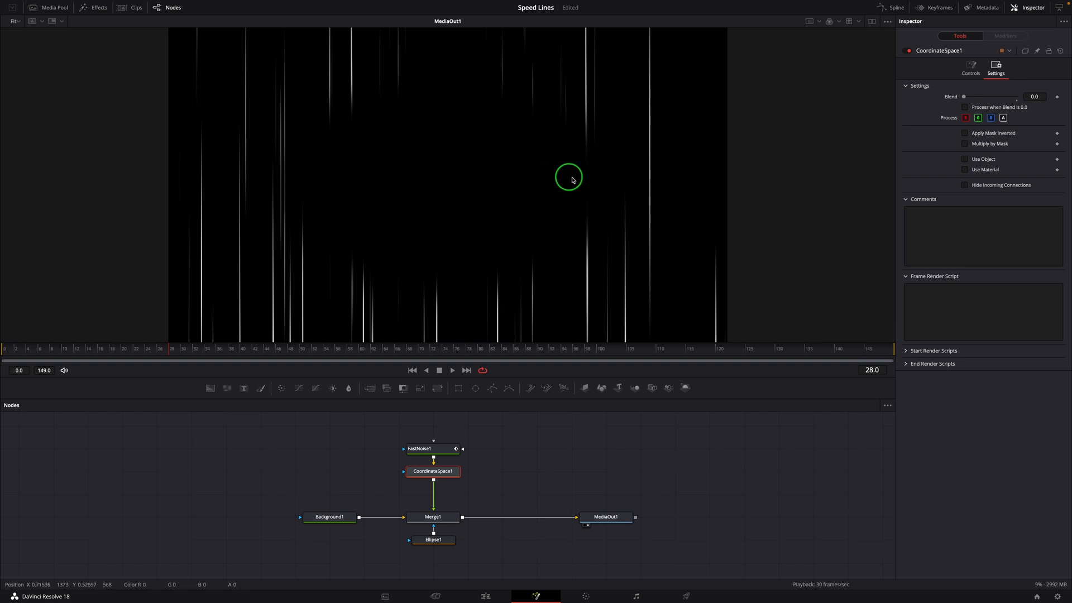
{"action": "mouse_move", "coordinate": [484, 404]}
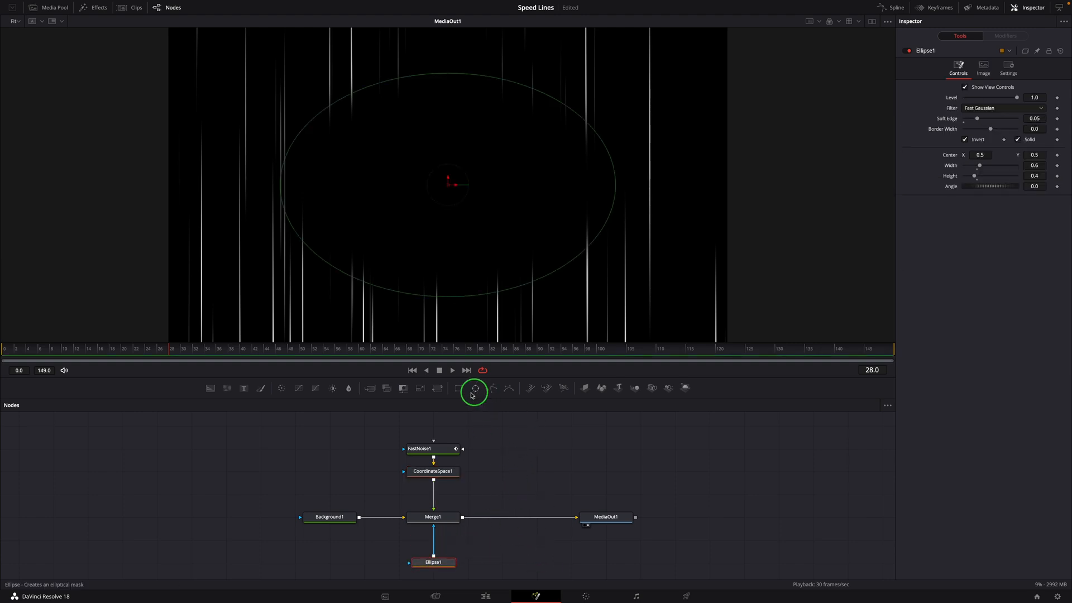
Add a full-frame Rectangle1 mask, Maximum paint mode, Level 0, width and height 1.0
{"action": "left_click", "coordinate": [459, 388]}
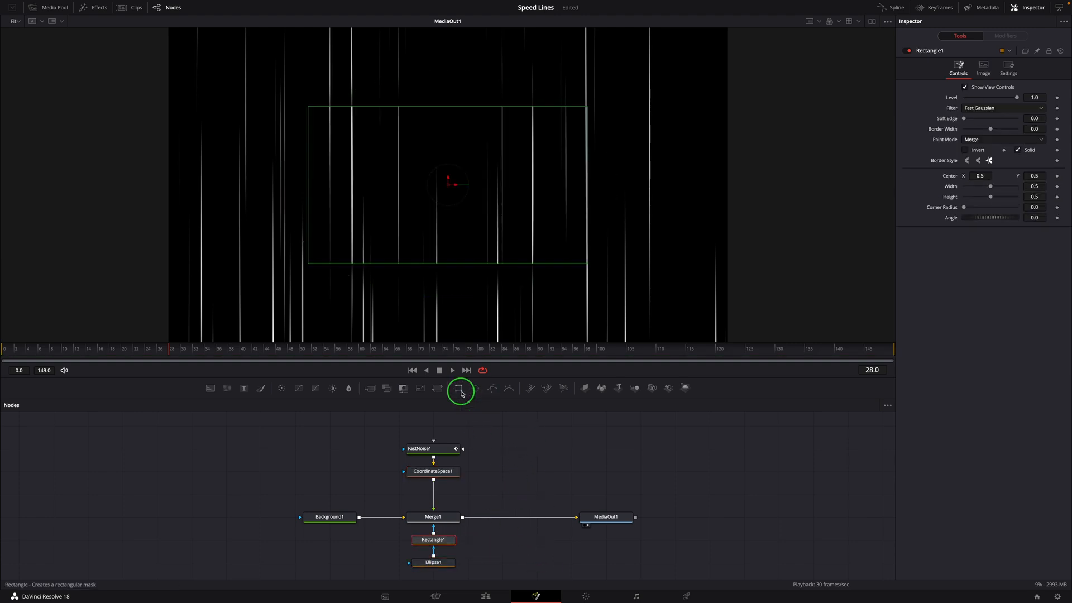
{"action": "mouse_move", "coordinate": [489, 548]}
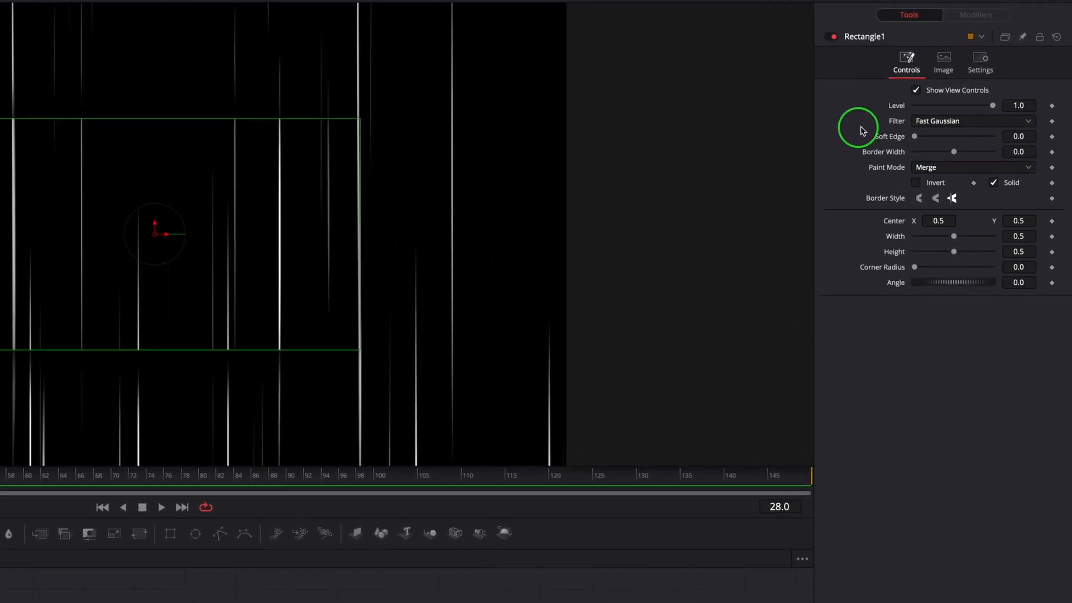
{"action": "left_click", "coordinate": [970, 167]}
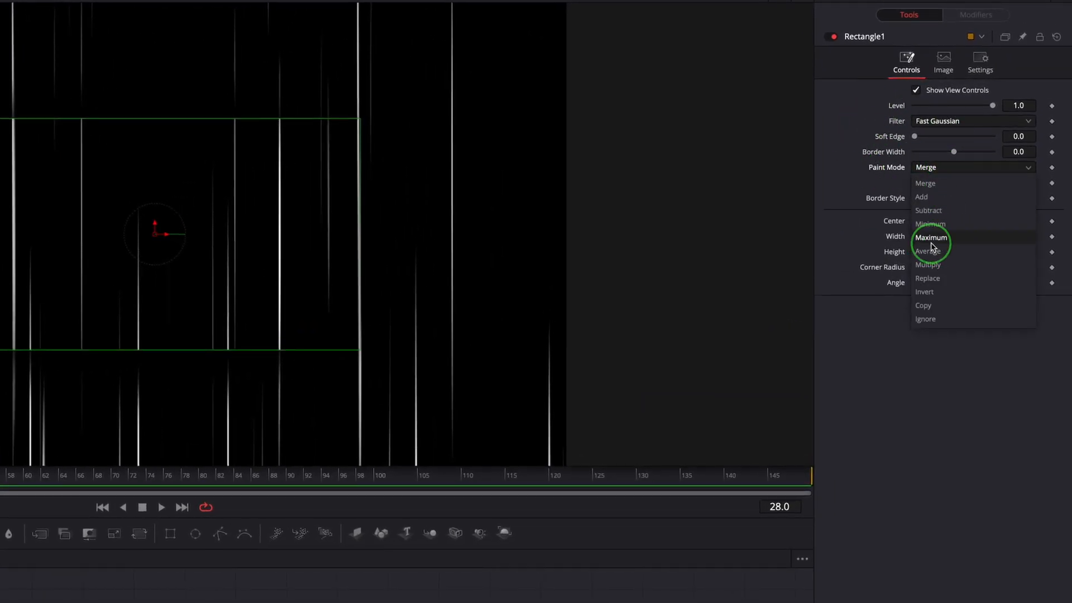
{"action": "left_click", "coordinate": [931, 237]}
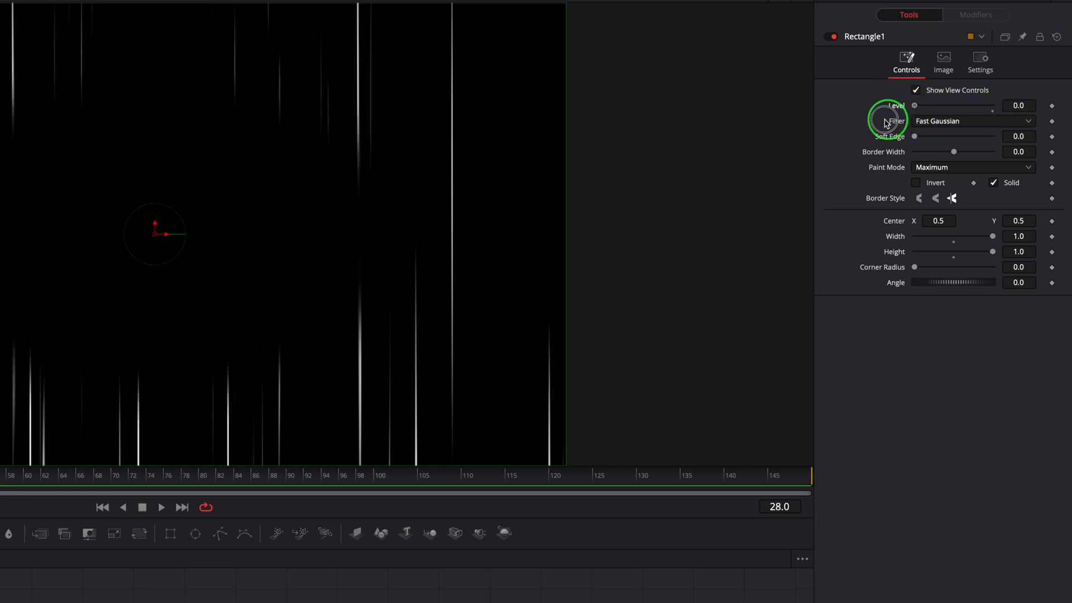
{"action": "mouse_move", "coordinate": [918, 112]}
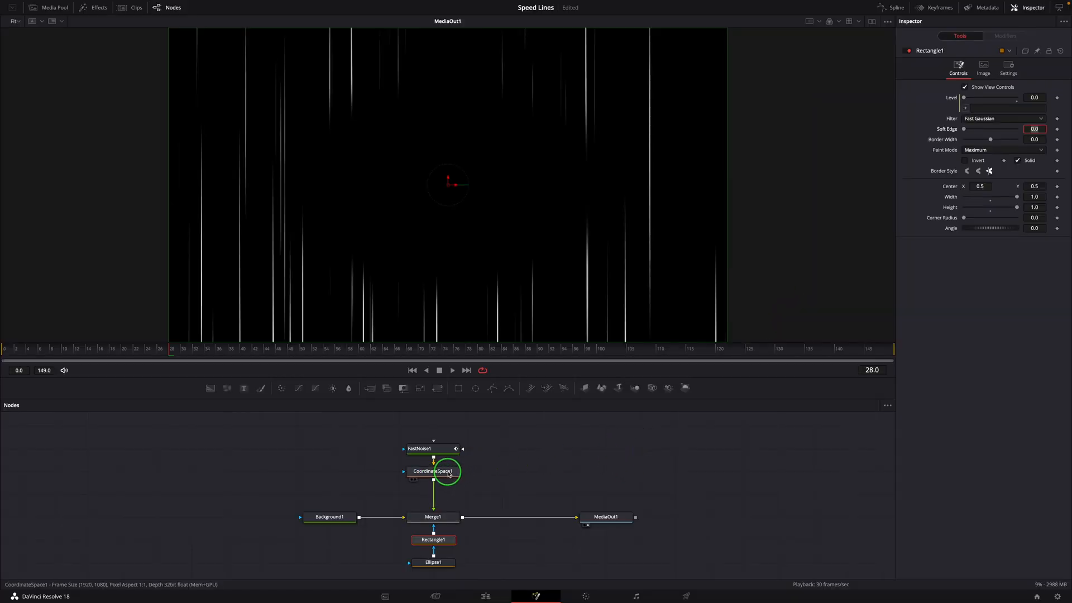
Link Rectangle1 Level to 1-CoordinateSpace1.Blend and set Blend back to 1.0
{"action": "left_click", "coordinate": [433, 471]}
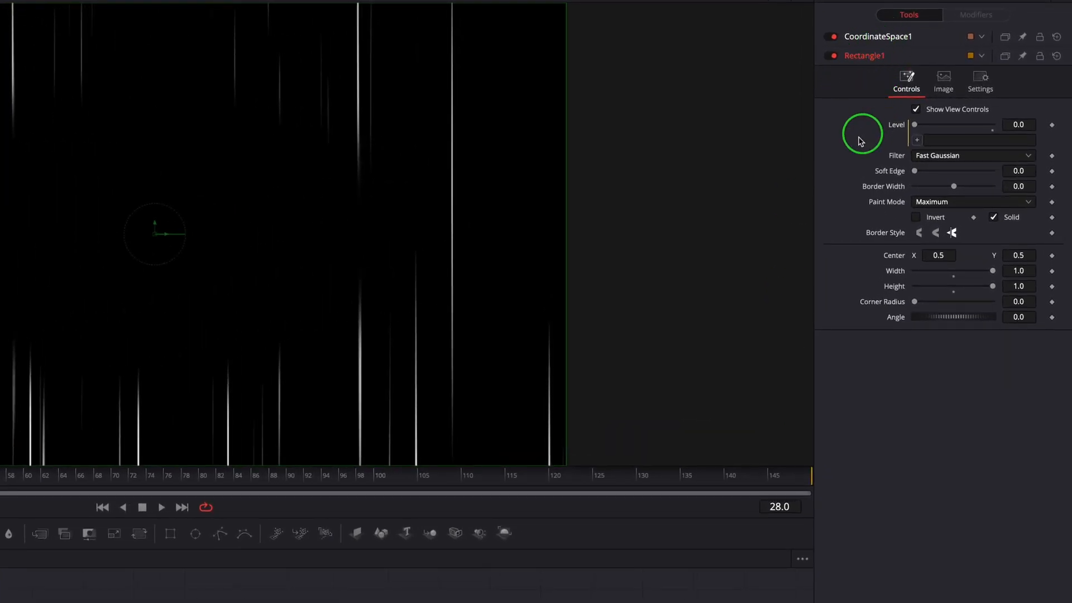
{"action": "mouse_move", "coordinate": [921, 151]}
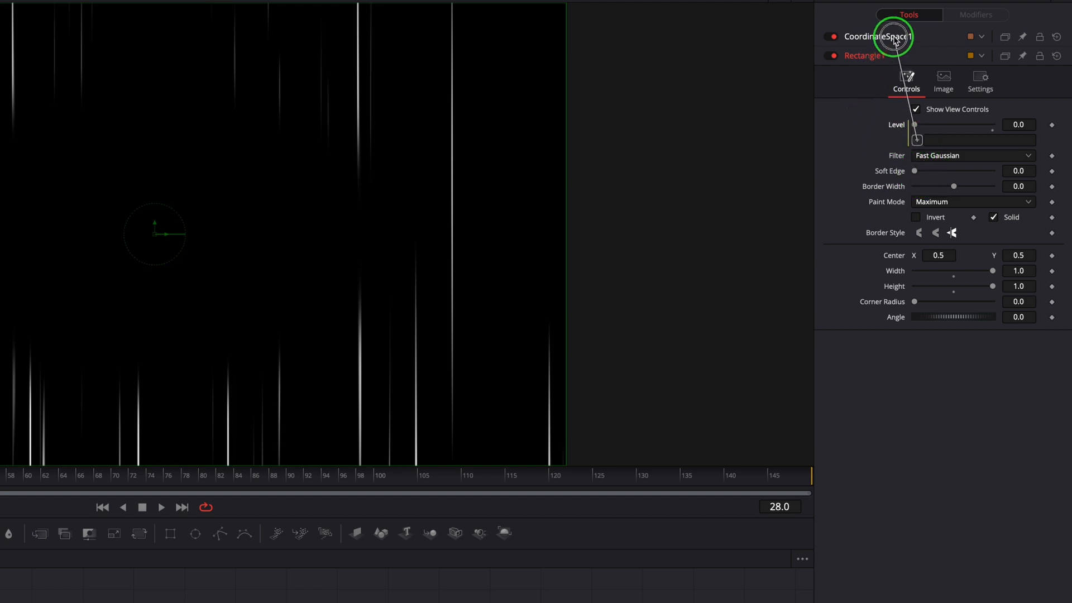
{"action": "left_click", "coordinate": [980, 81]}
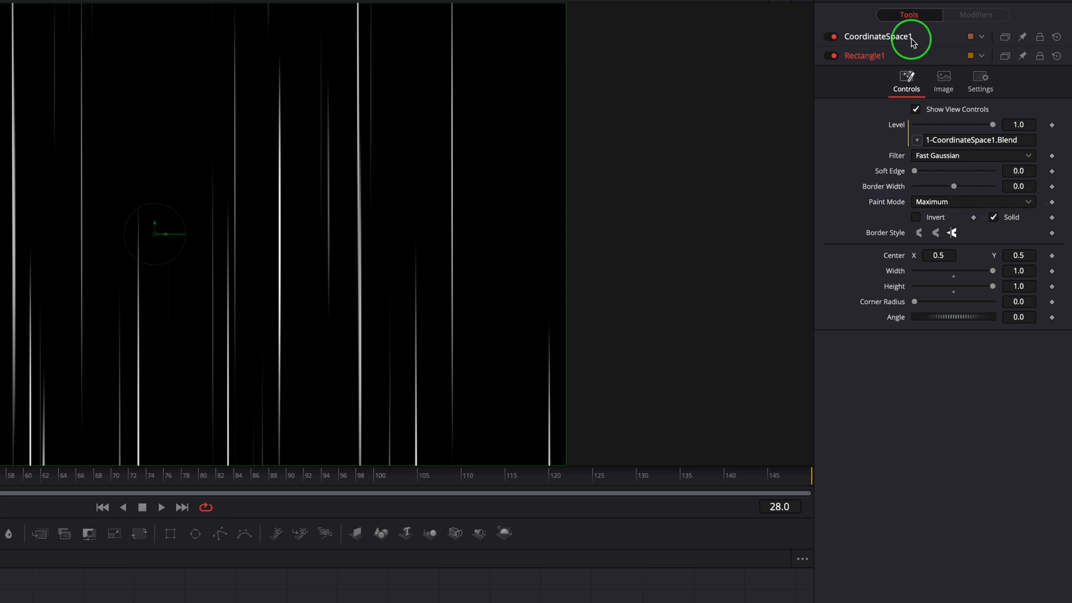
{"action": "left_click", "coordinate": [981, 82]}
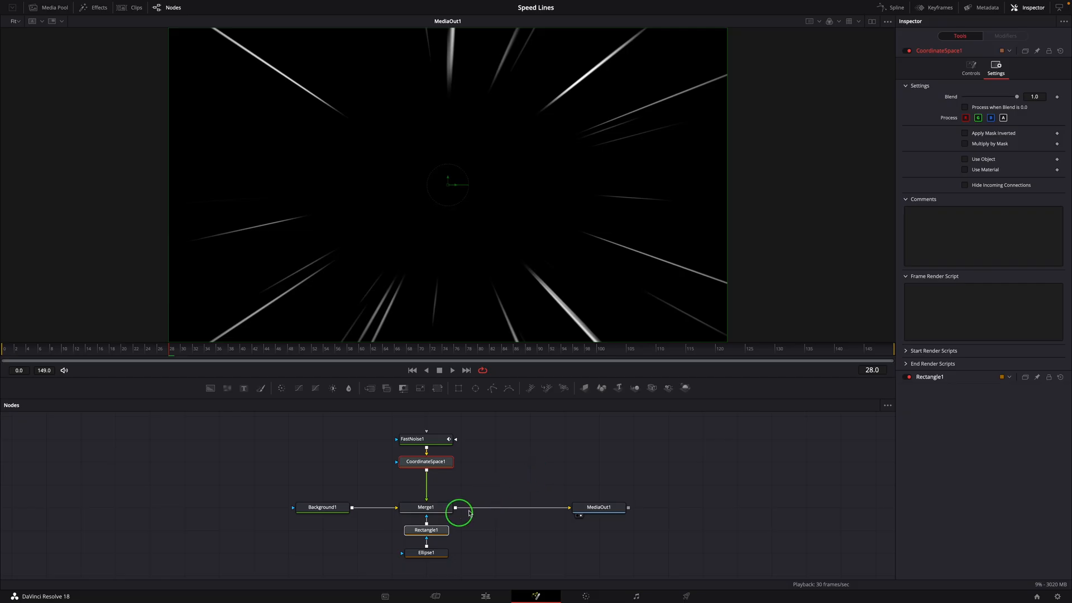
{"action": "mouse_move", "coordinate": [573, 478]}
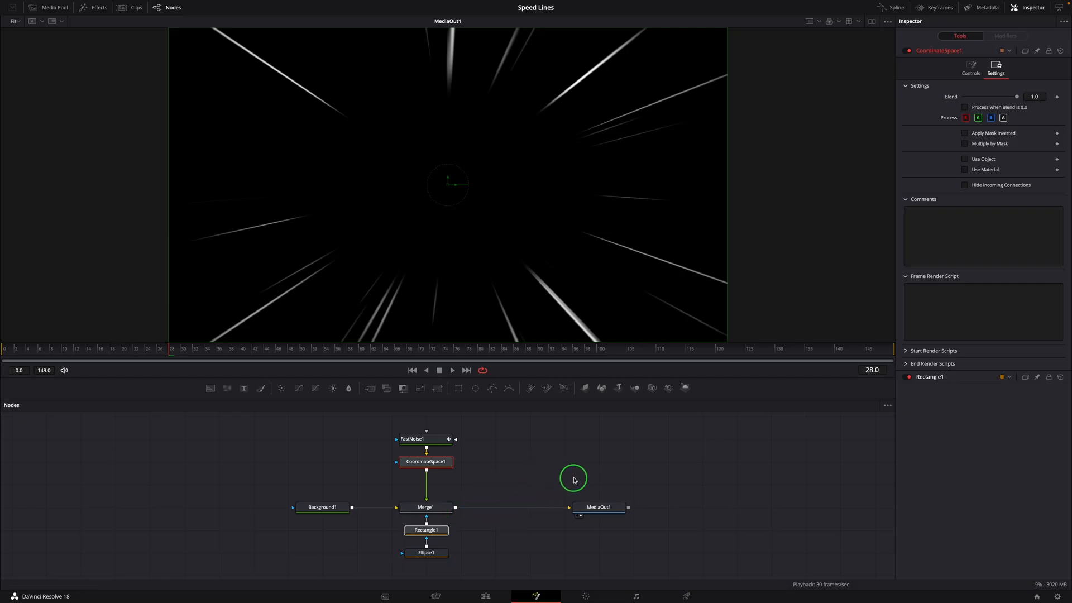
Insert a Soft Glow node after Merge1 and preview the glowing speed lines
{"action": "left_click", "coordinate": [425, 507]}
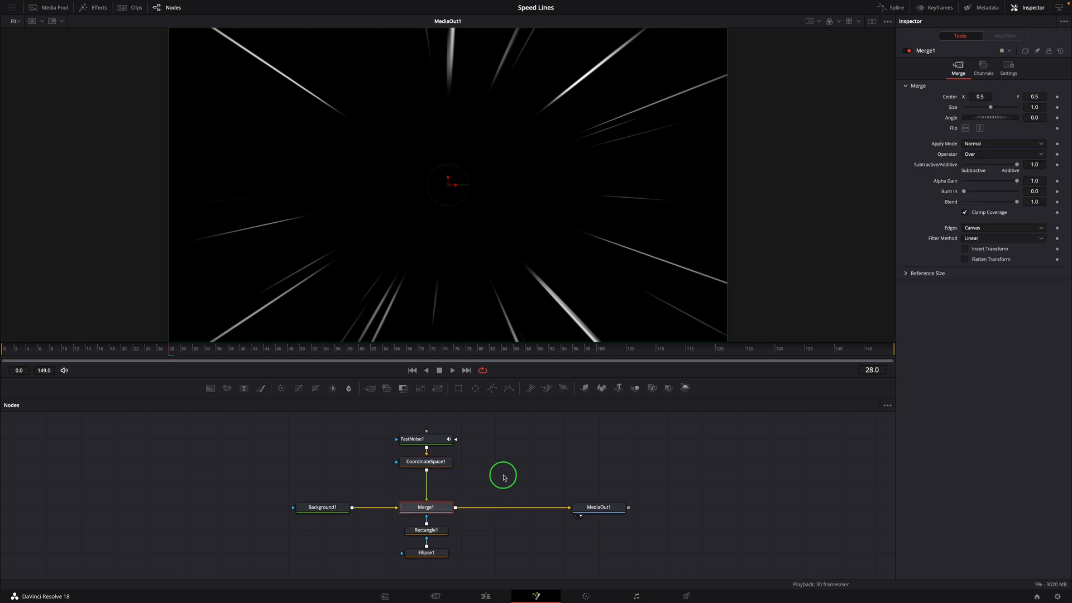
{"action": "type", "text": "soft"}
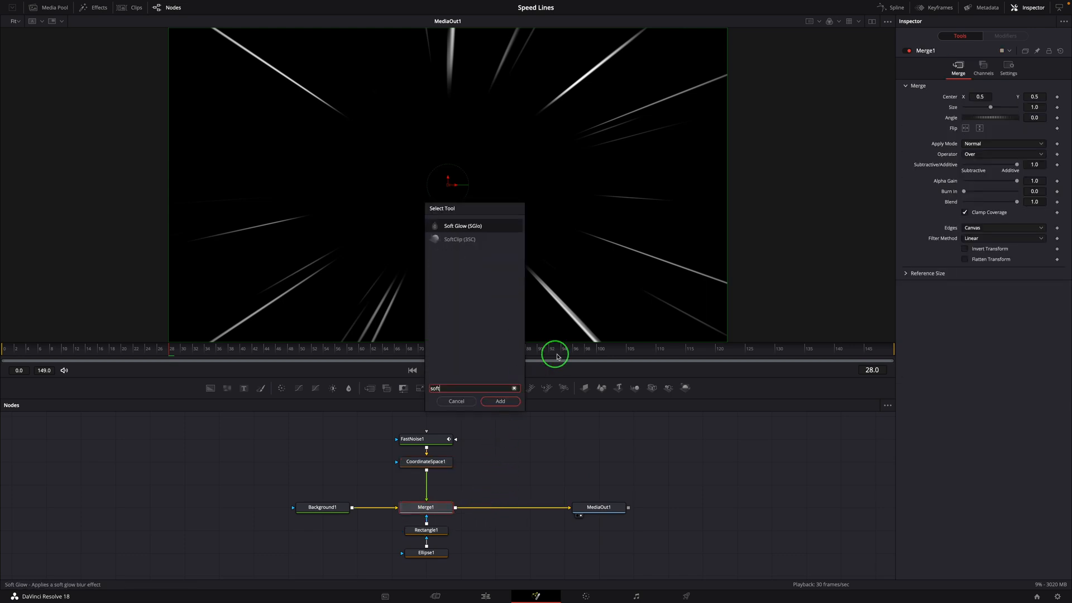
{"action": "left_click", "coordinate": [500, 401]}
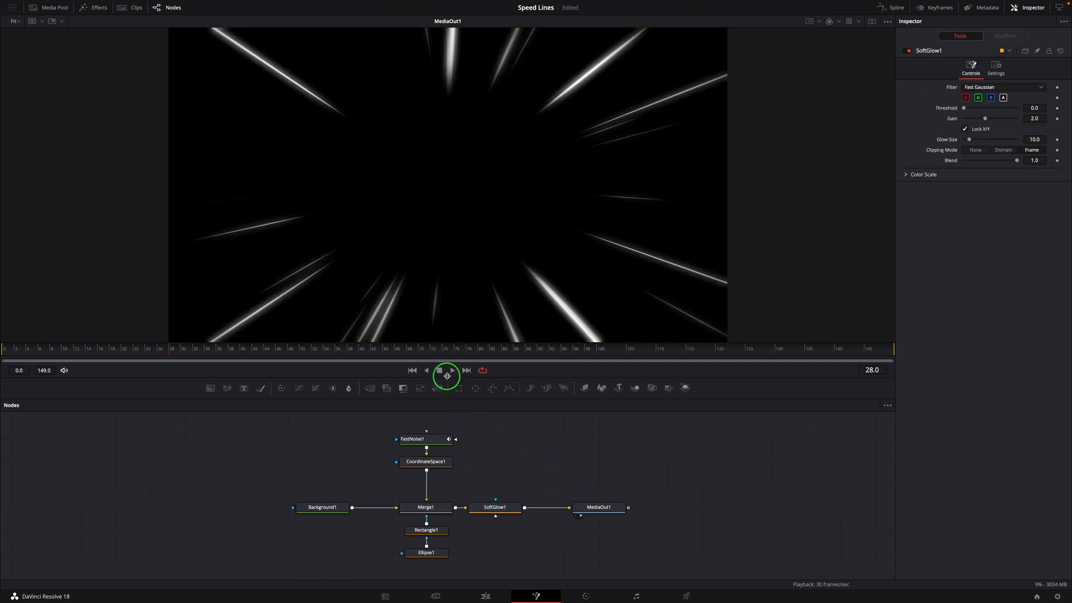
{"action": "left_click", "coordinate": [452, 370]}
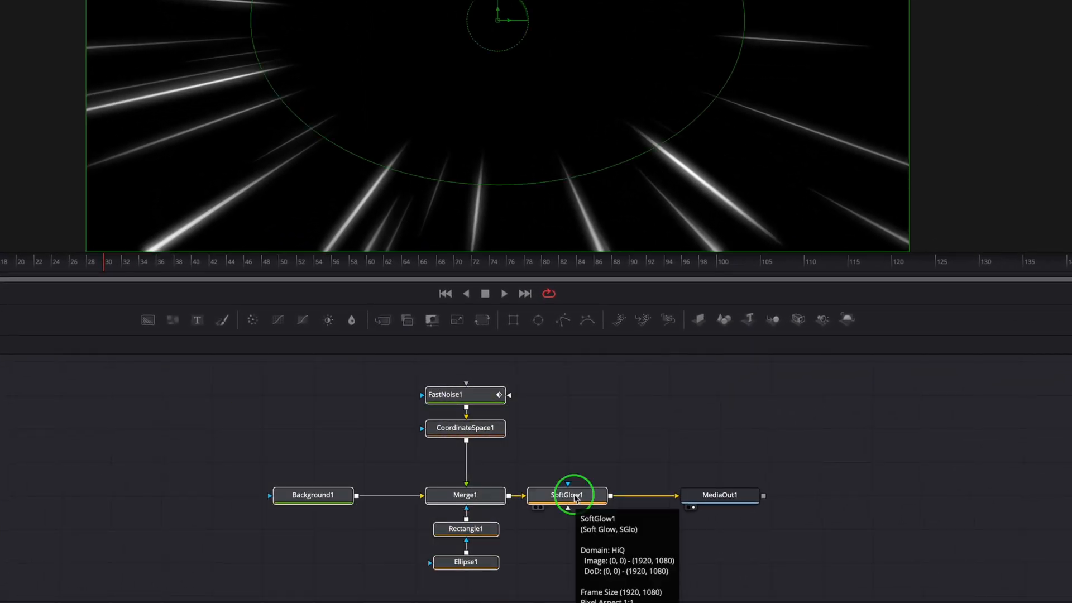
Create a macro from the nodes and save it into Templates/Edit/Generators/Essential Generators
{"action": "right_click", "coordinate": [568, 495]}
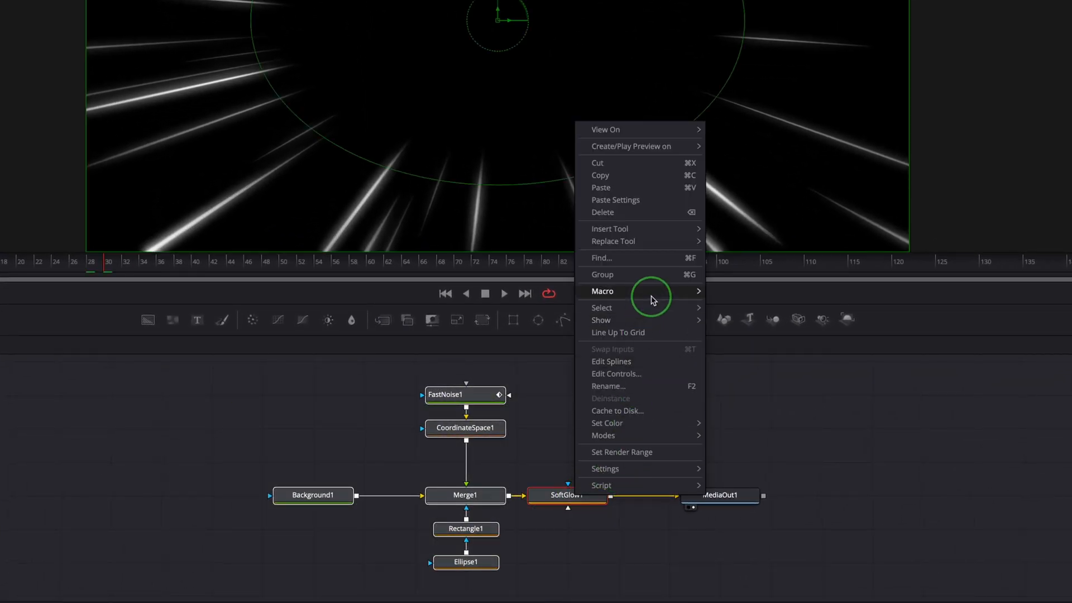
{"action": "left_click", "coordinate": [603, 291]}
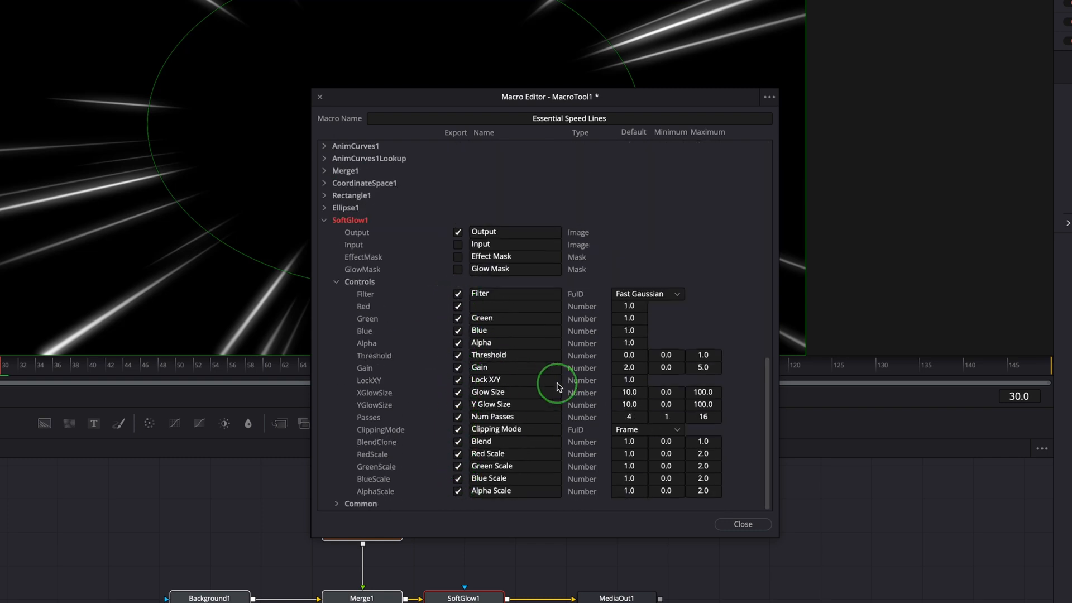
{"action": "left_click", "coordinate": [768, 96]}
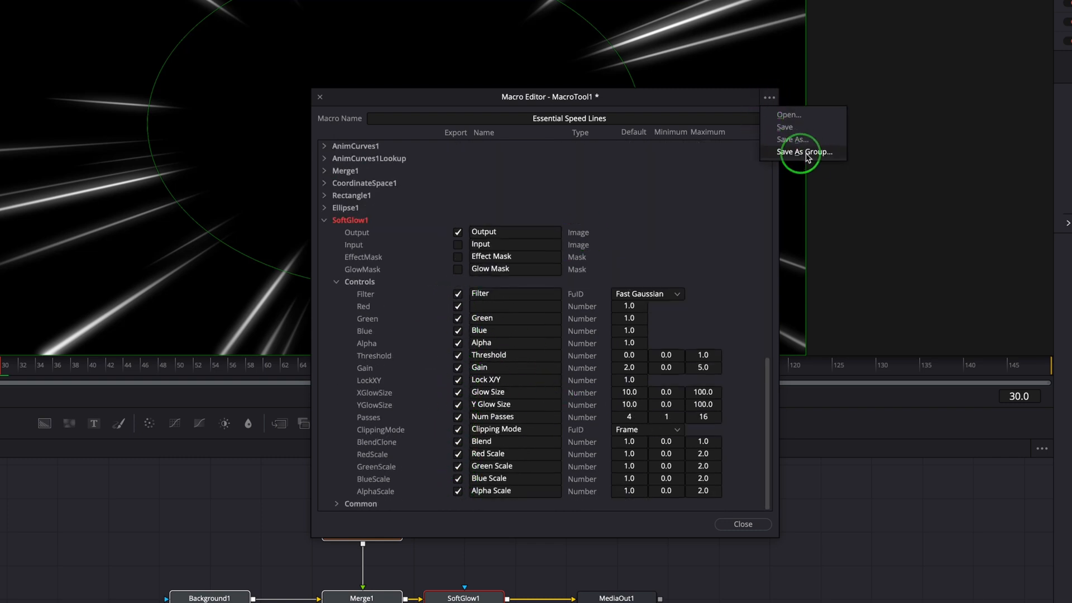
{"action": "left_click", "coordinate": [805, 152]}
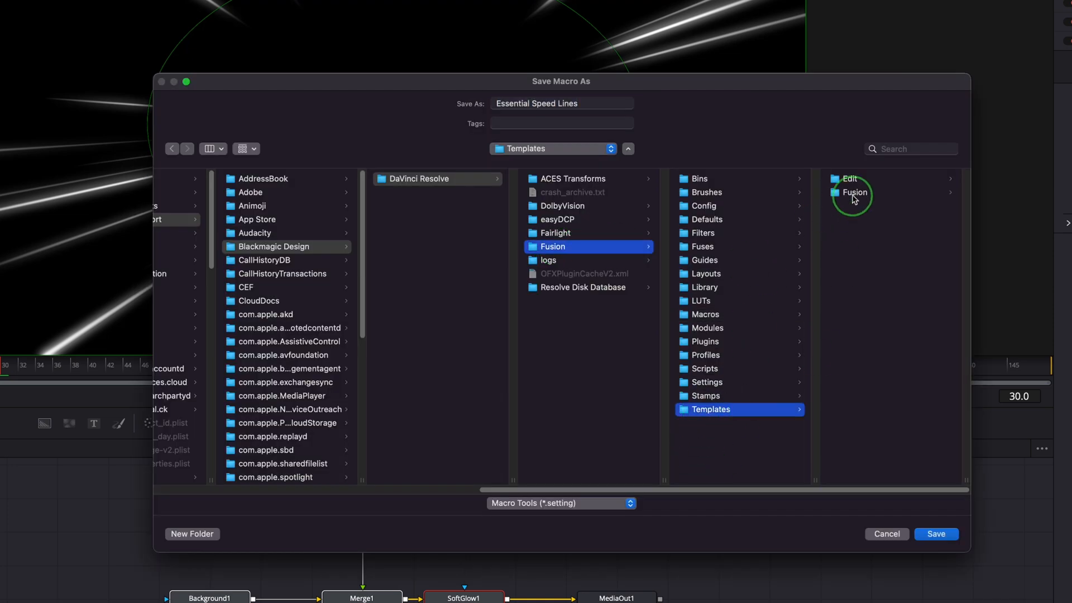
{"action": "left_click", "coordinate": [855, 192]}
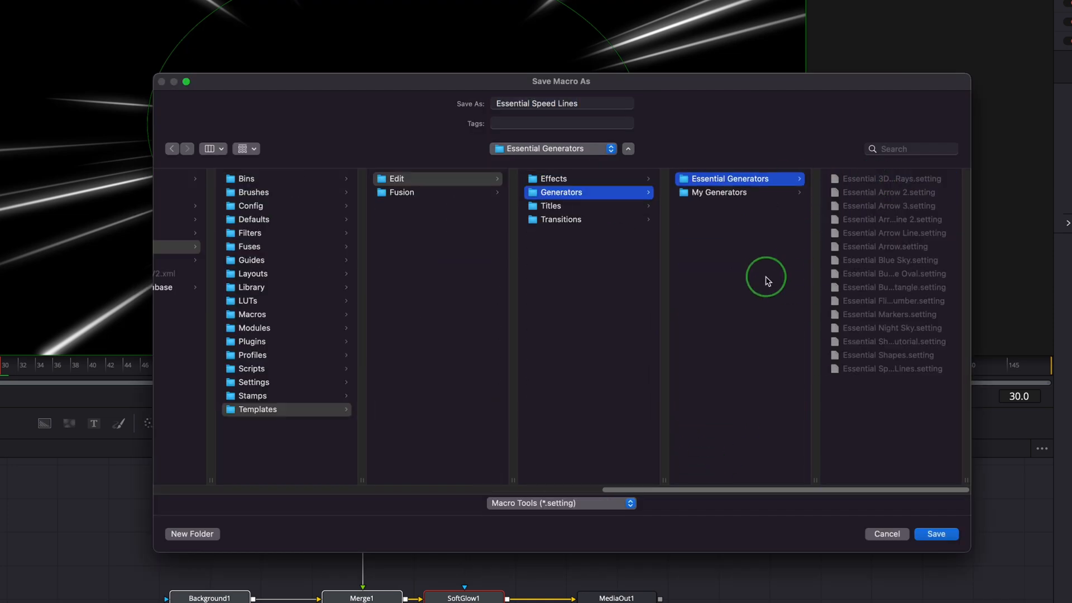
{"action": "left_click", "coordinate": [936, 534]}
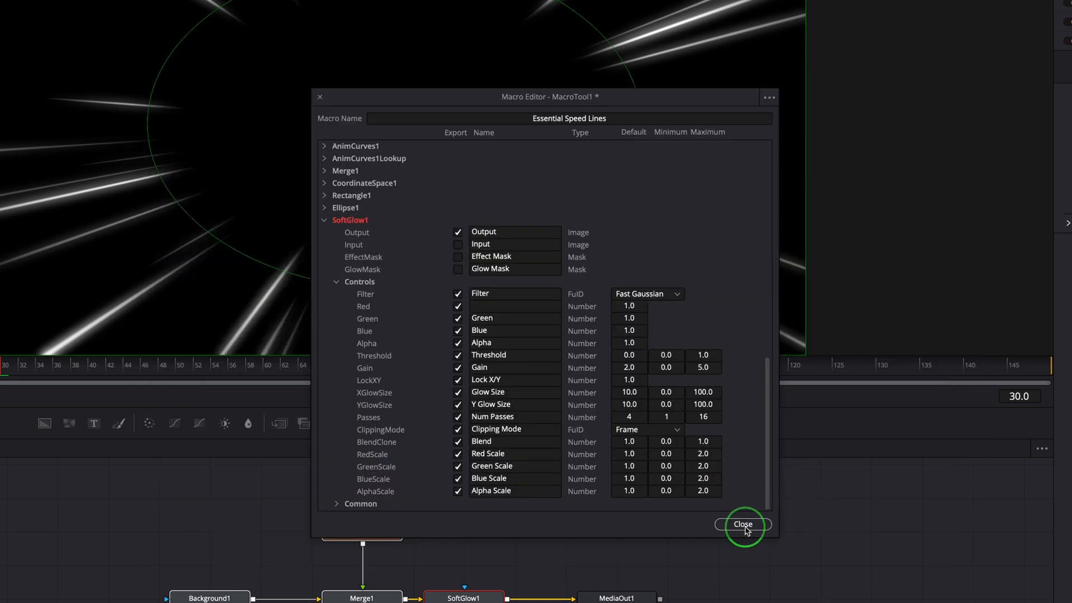
{"action": "left_click", "coordinate": [743, 524]}
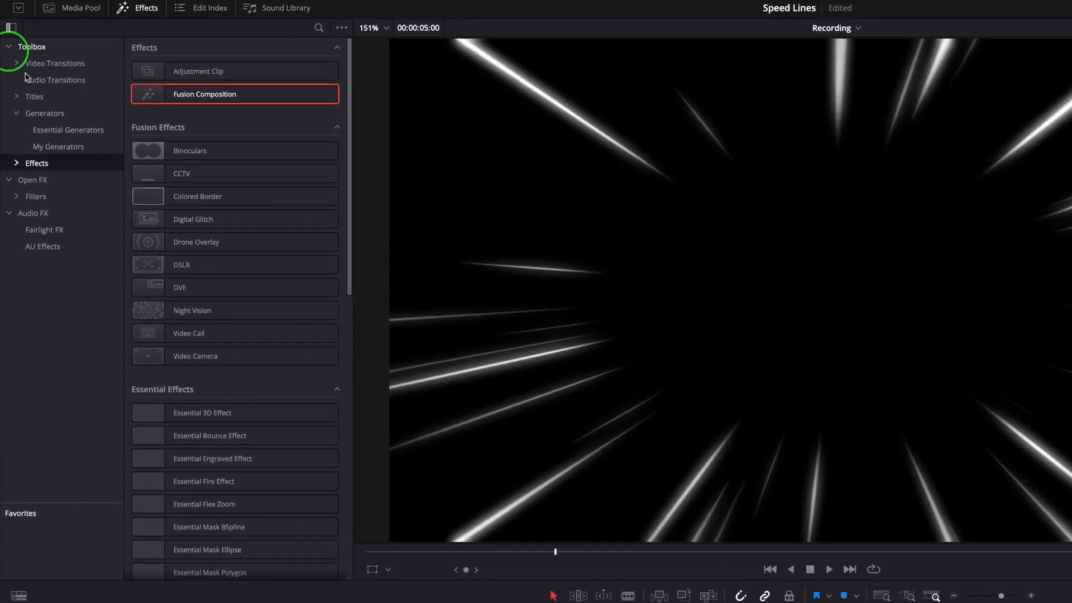
Check the Edit page Essential Generators category for the new Essential Speed Lines macro
{"action": "left_click", "coordinate": [68, 129]}
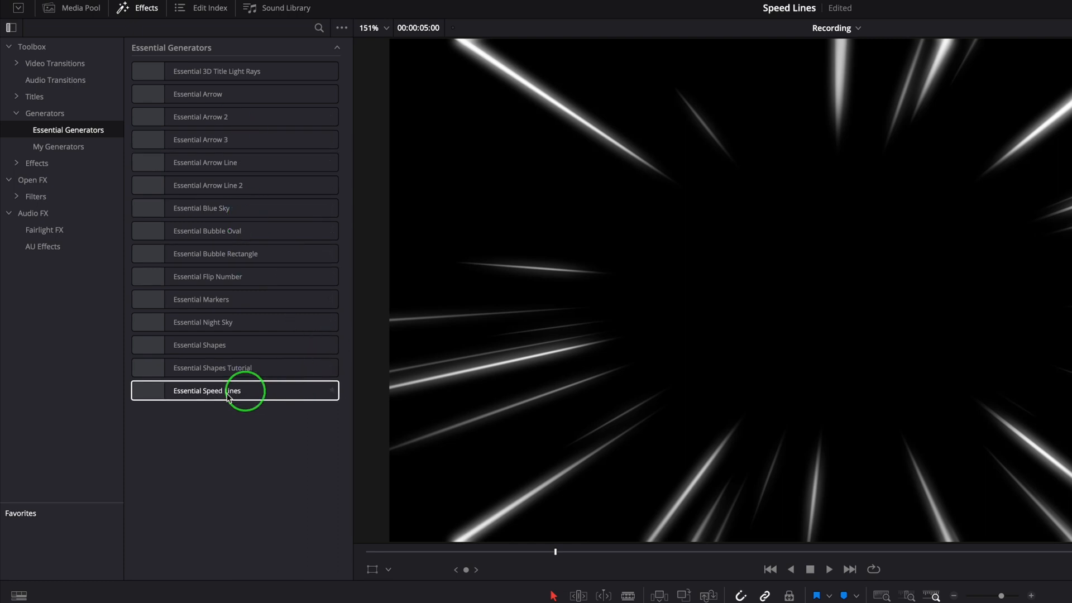